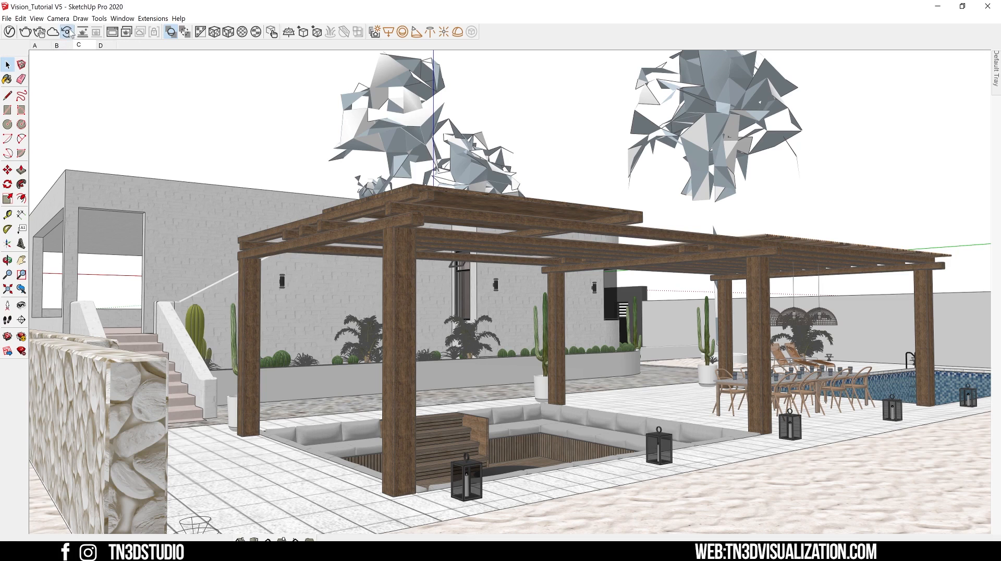
Start a V-Ray Vision live render of the pergola scene from the V-Ray toolbar.
click(48, 32)
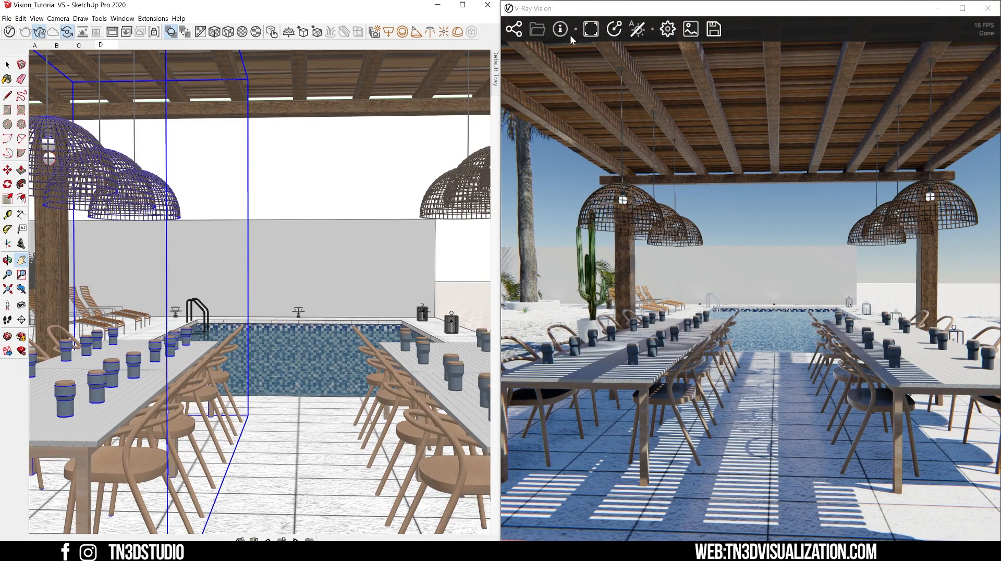
Keep Link Camera on, turn Link Sun off, and reframe the sunken lounge at sunset.
click(559, 29)
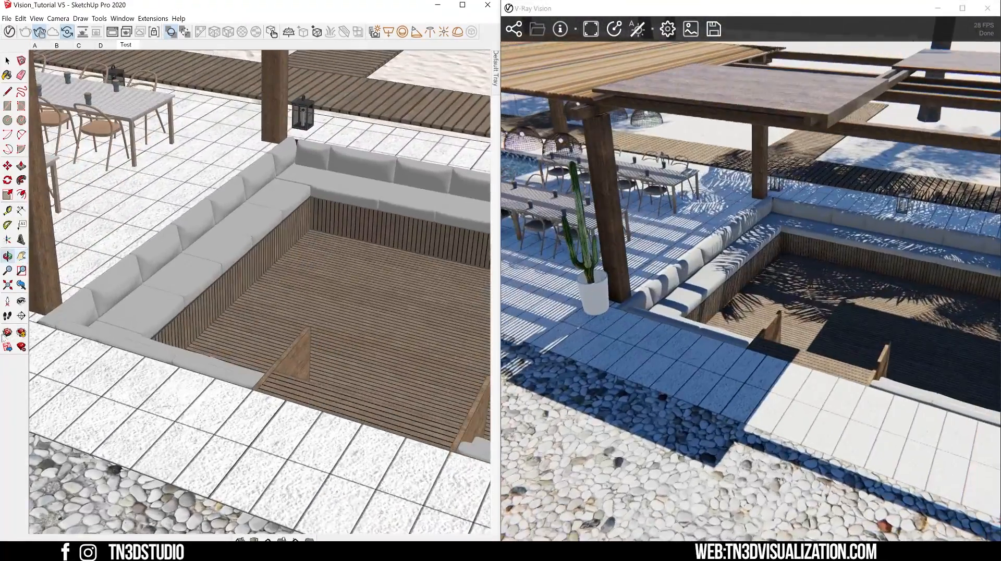
click(514, 30)
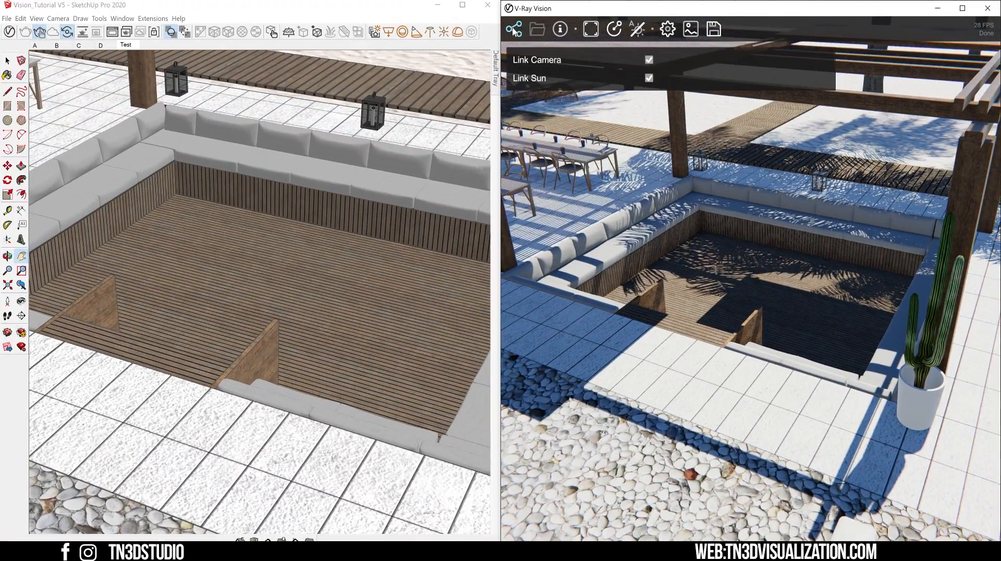
click(649, 59)
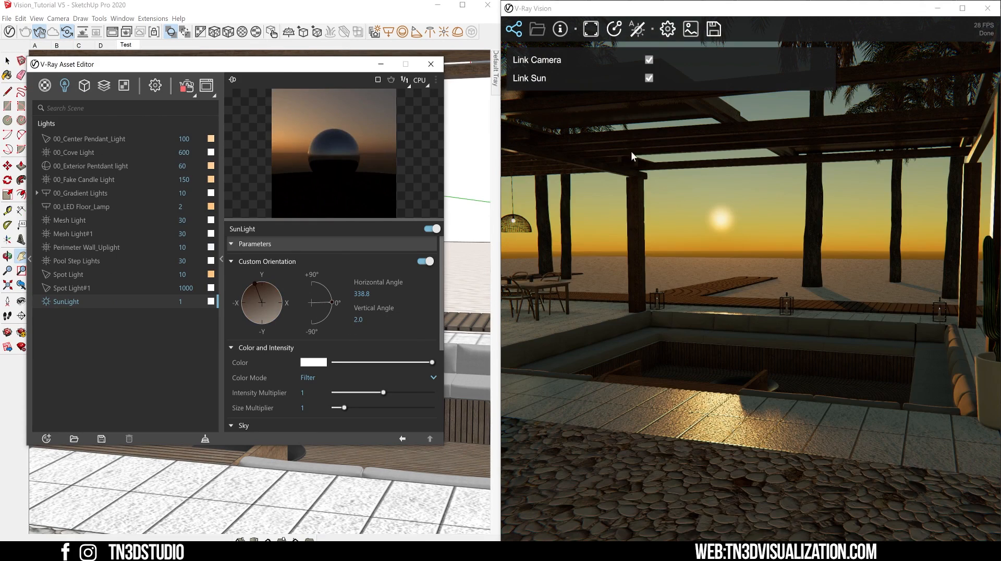
click(649, 79)
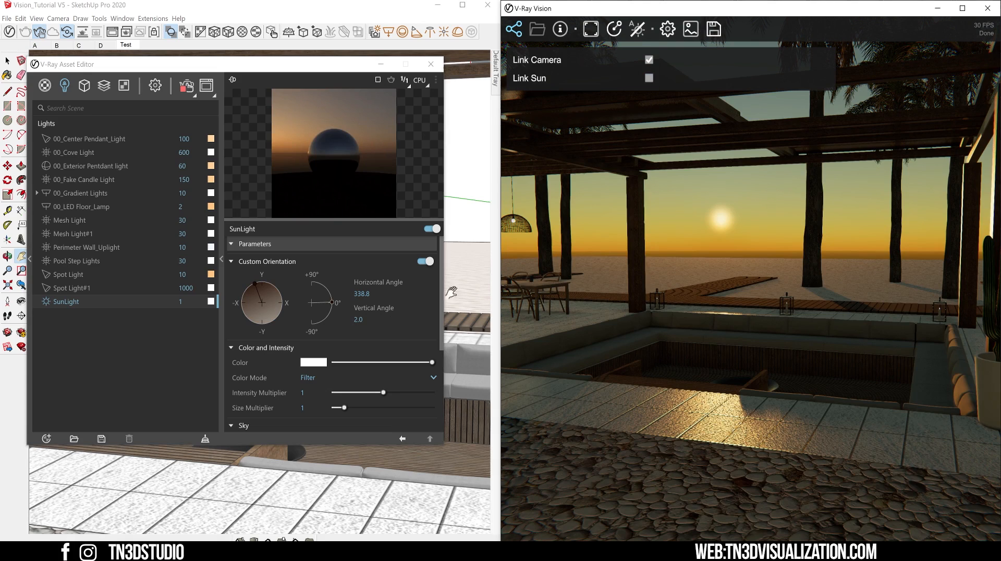
drag(268, 295, 277, 320)
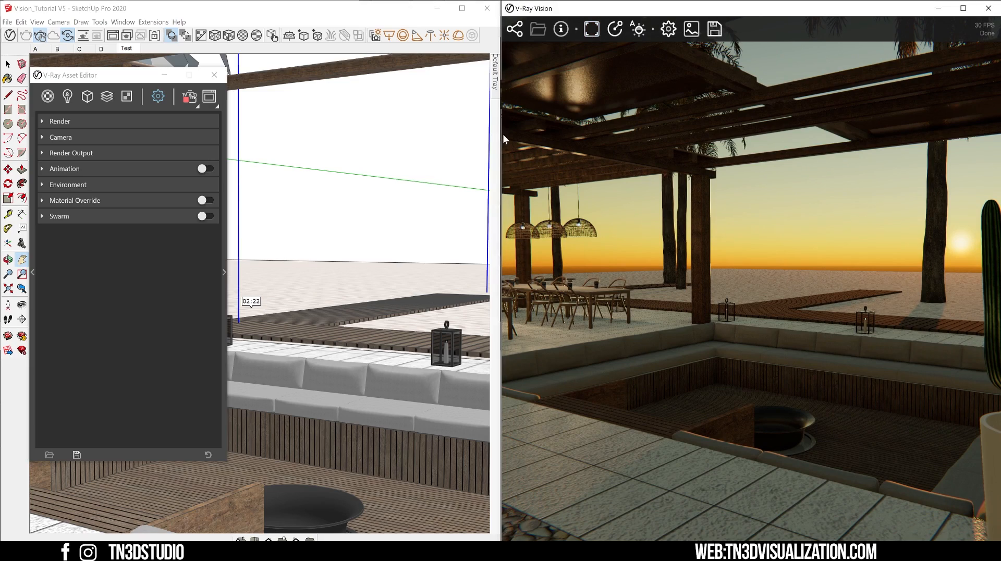
Show the safe frame, set Render Output to 1:1 Square (1080×1080), and maximize Vision.
click(962, 8)
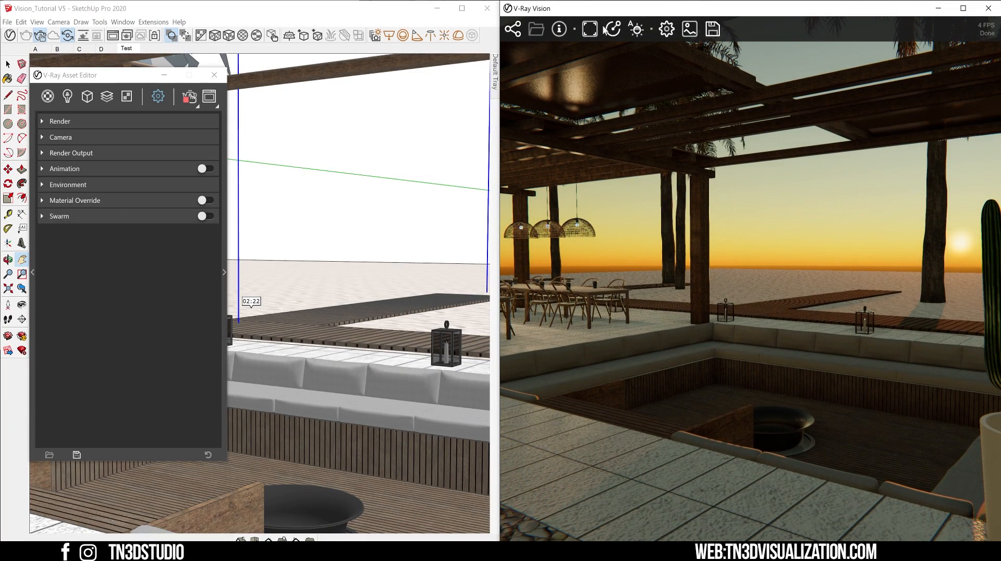
click(589, 29)
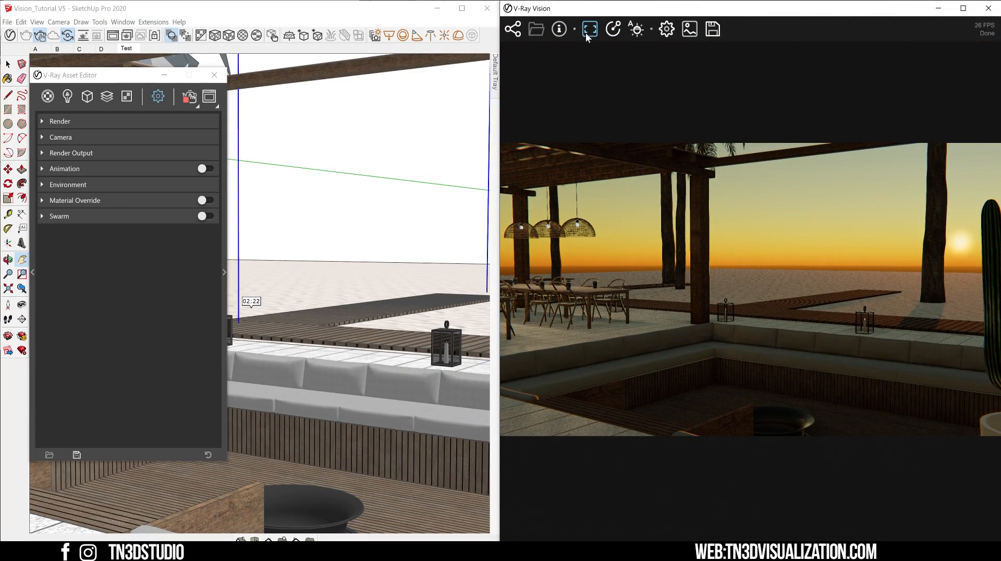
click(71, 152)
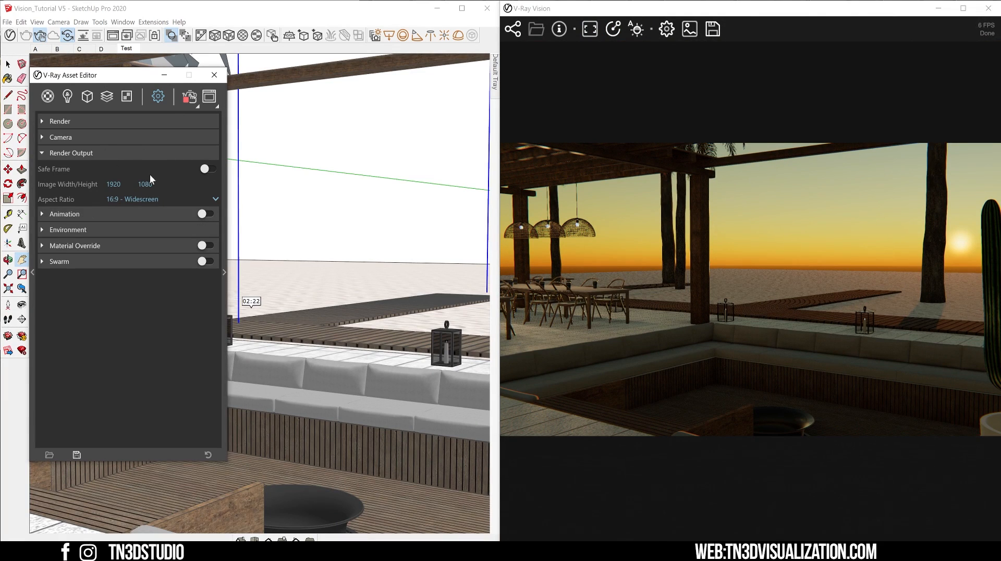
click(161, 198)
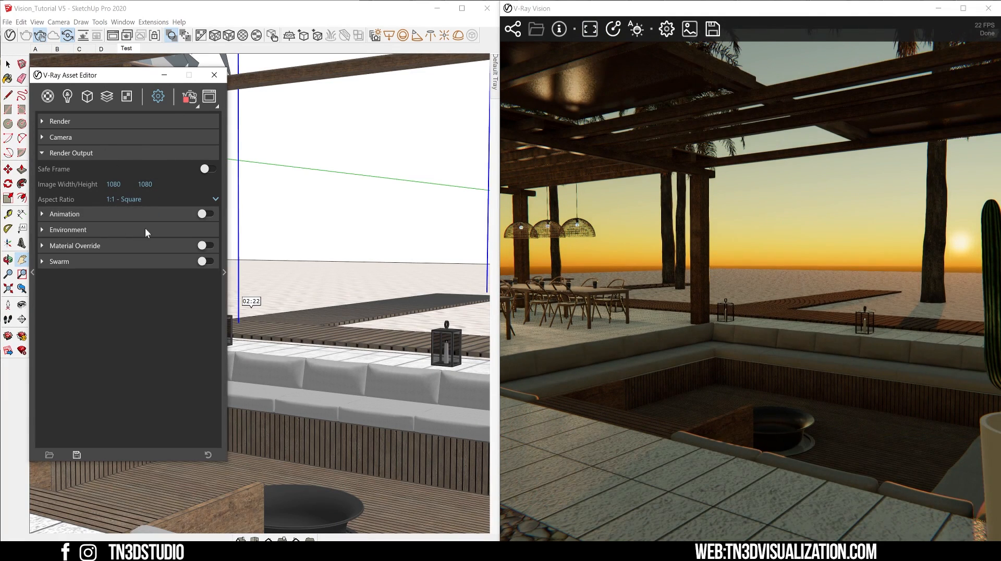
click(163, 198)
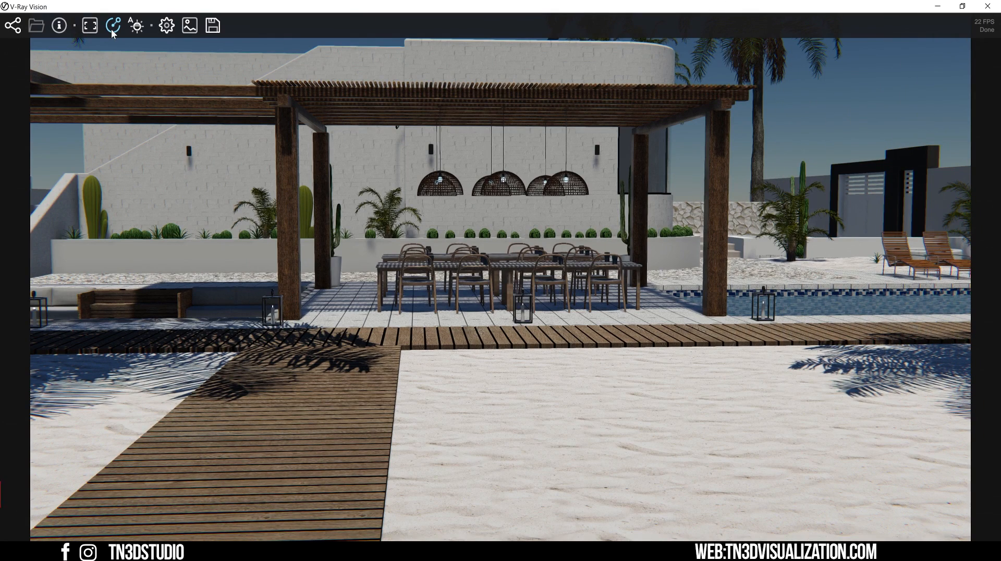
Unlink the live camera and walk it around the pergola from the beach with WASD.
click(113, 25)
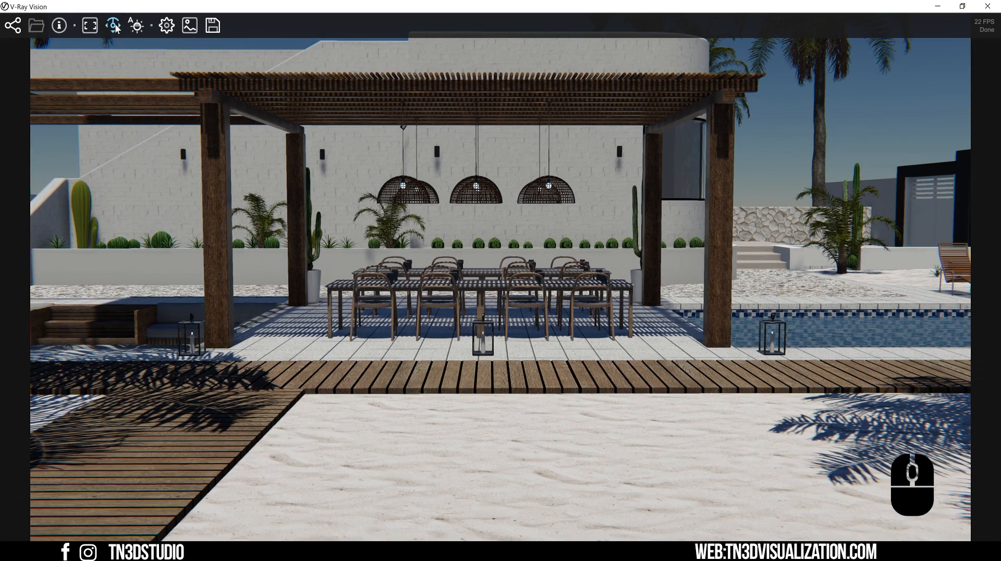
mouse_move(451, 252)
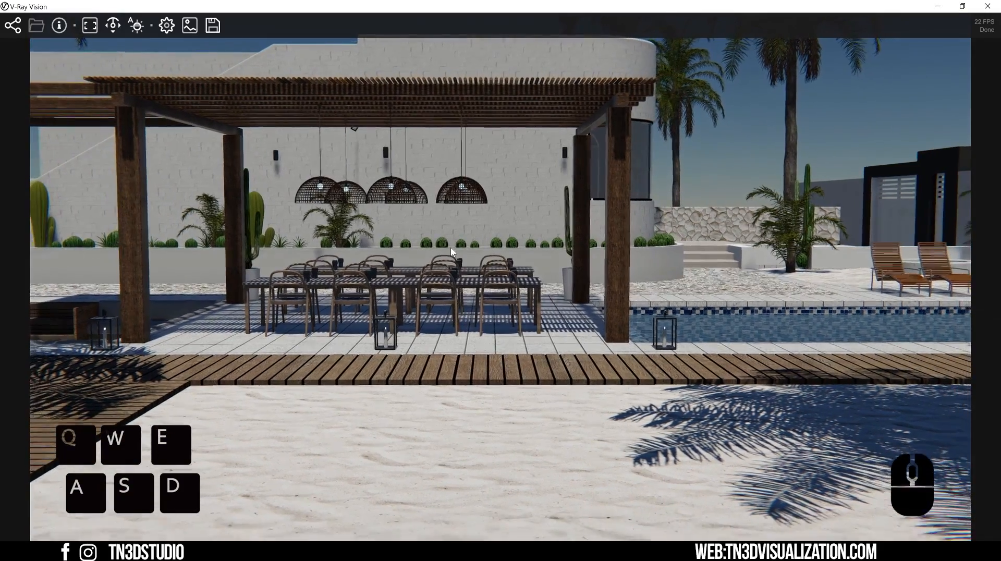
key(w)
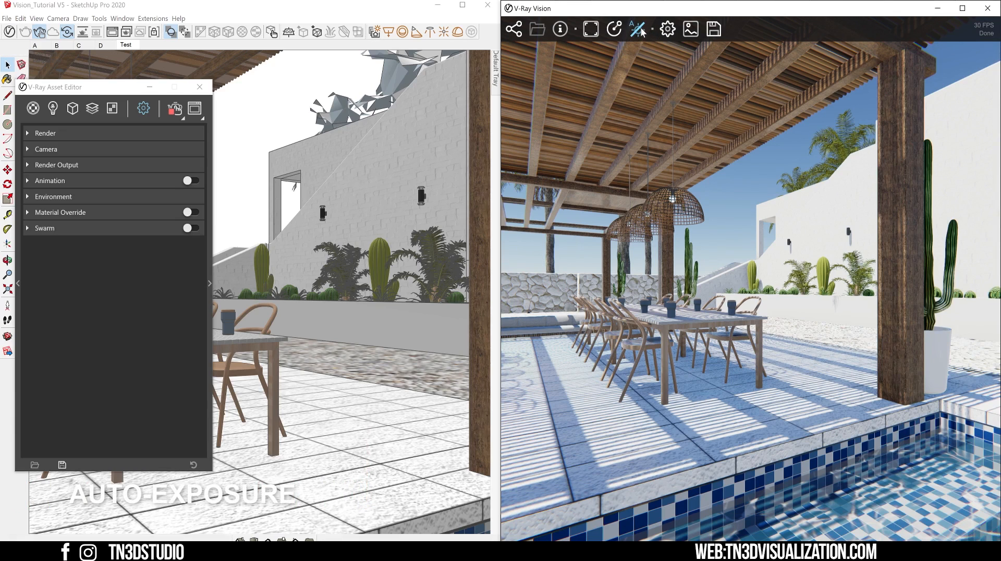
mouse_move(636, 29)
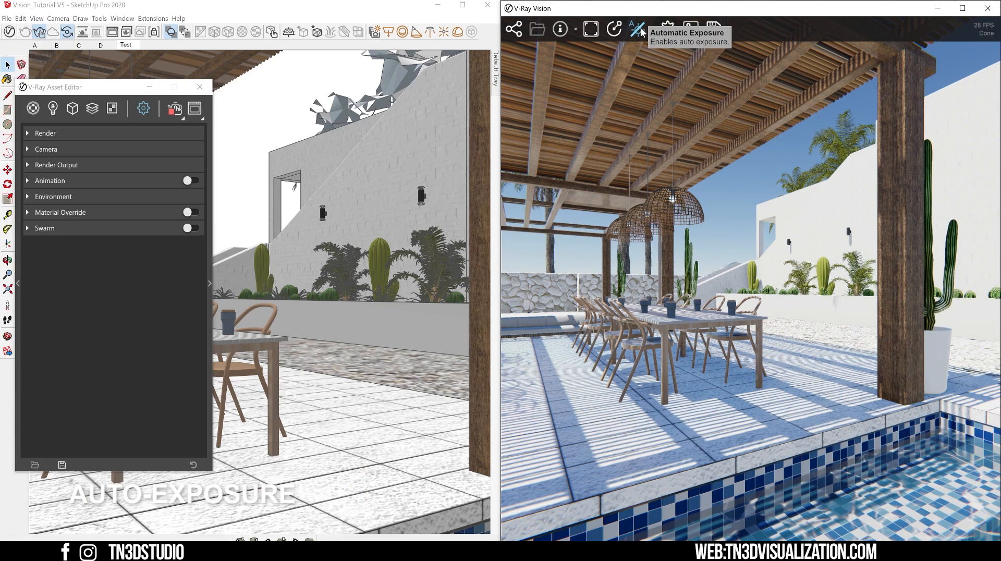
Set the advanced camera to ISO 80, F-number 6 and shutter speed 300.
click(637, 30)
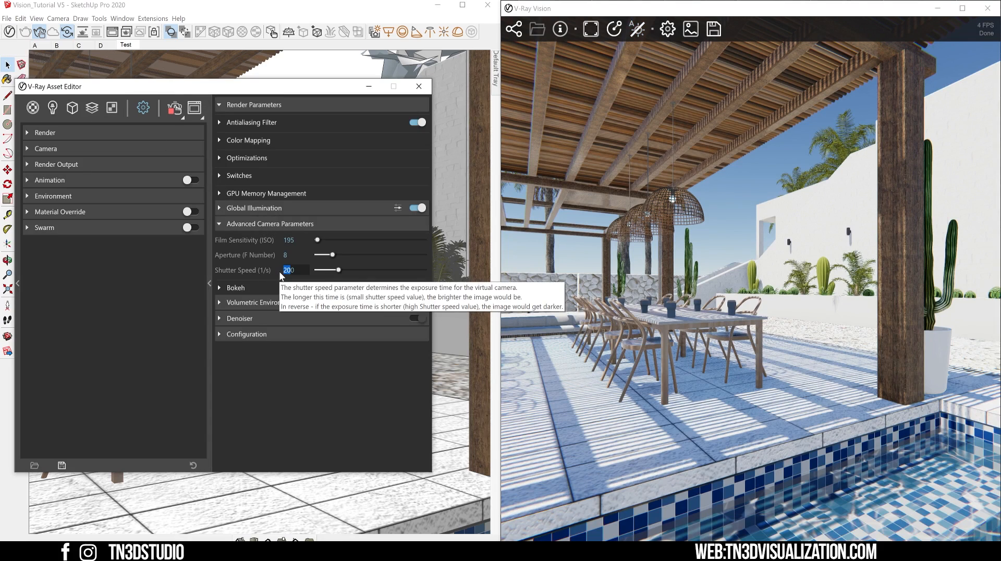
text(100)
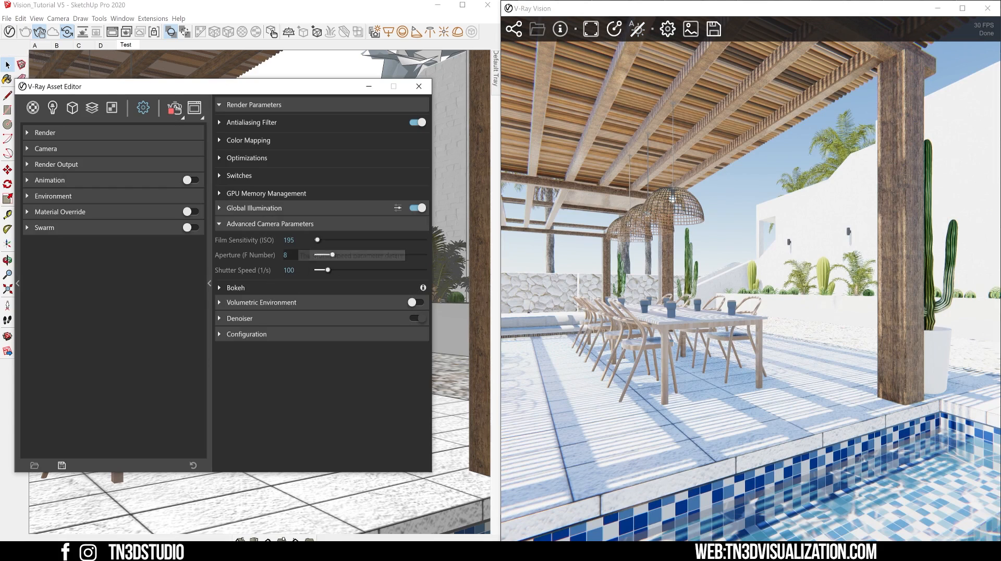
drag(326, 270, 351, 270)
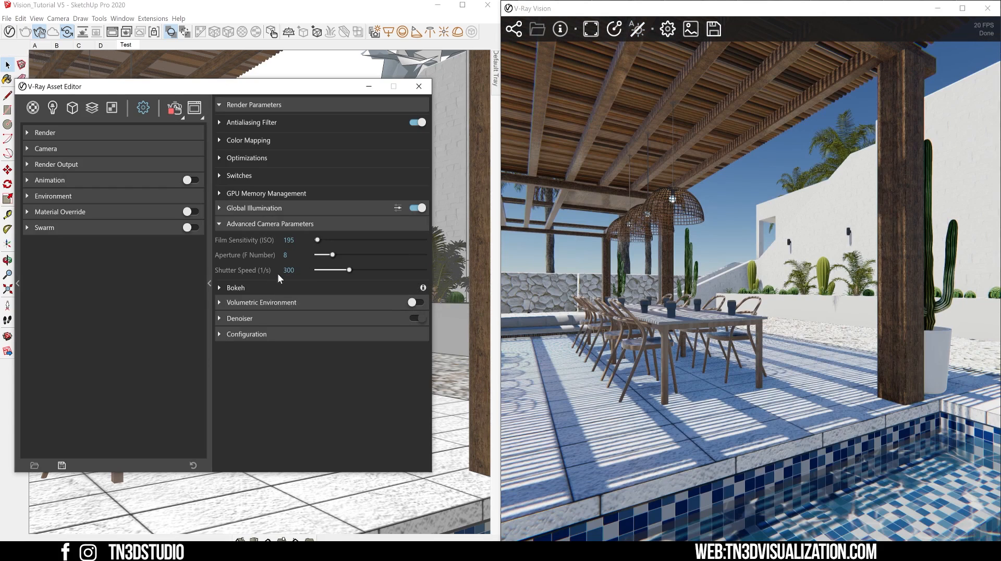
text(80)
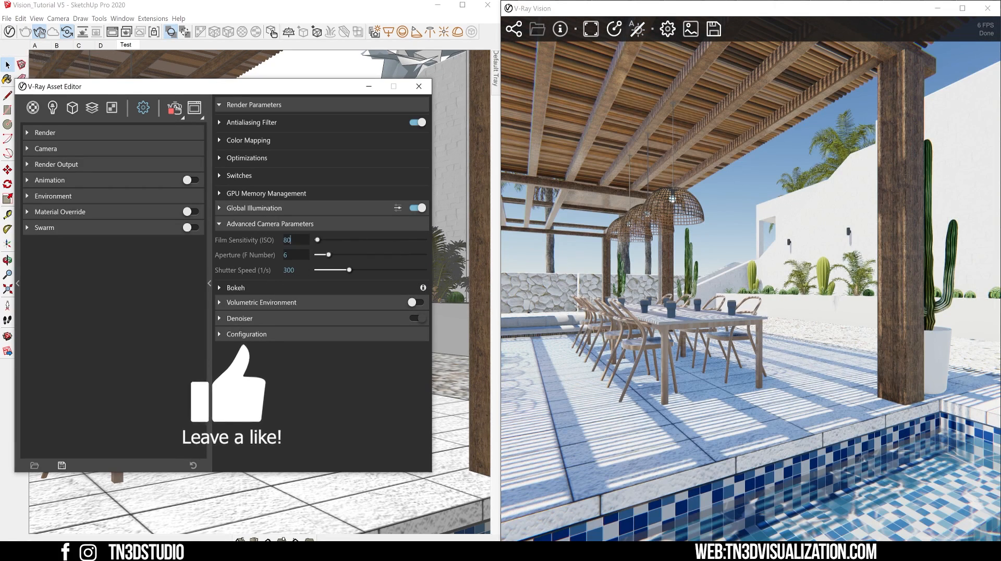
Lower the camera Exposure Value to 12.96.
click(45, 149)
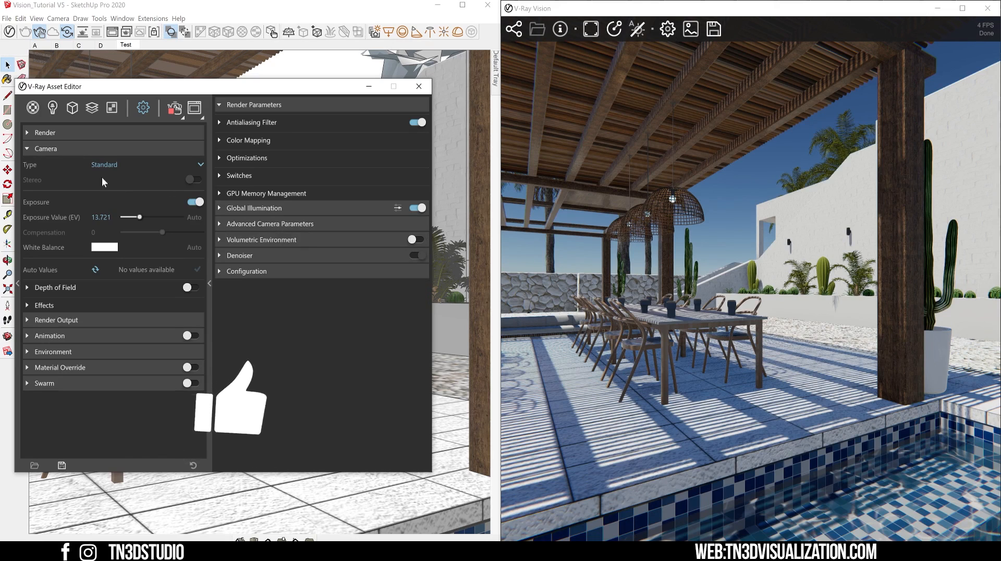
drag(146, 217, 139, 217)
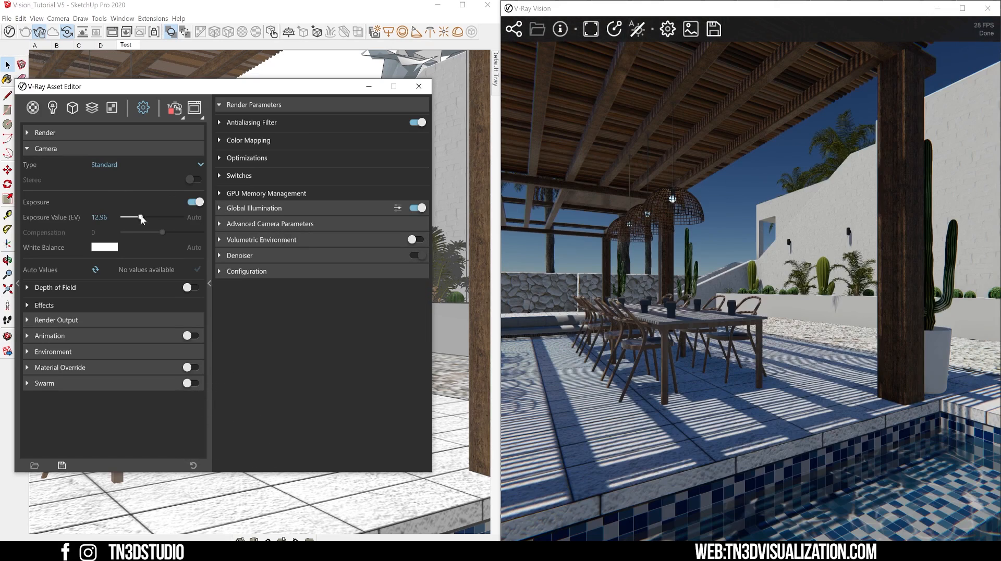
click(46, 148)
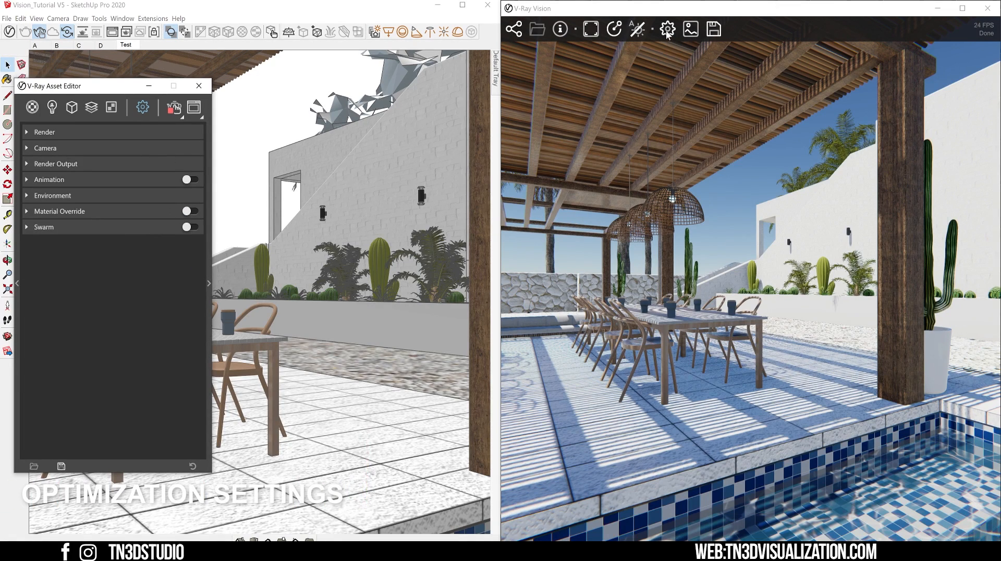
Set EV compensation to -0.241 and enable Fly Mode with speed 3, sensitivity 0.3.
click(667, 29)
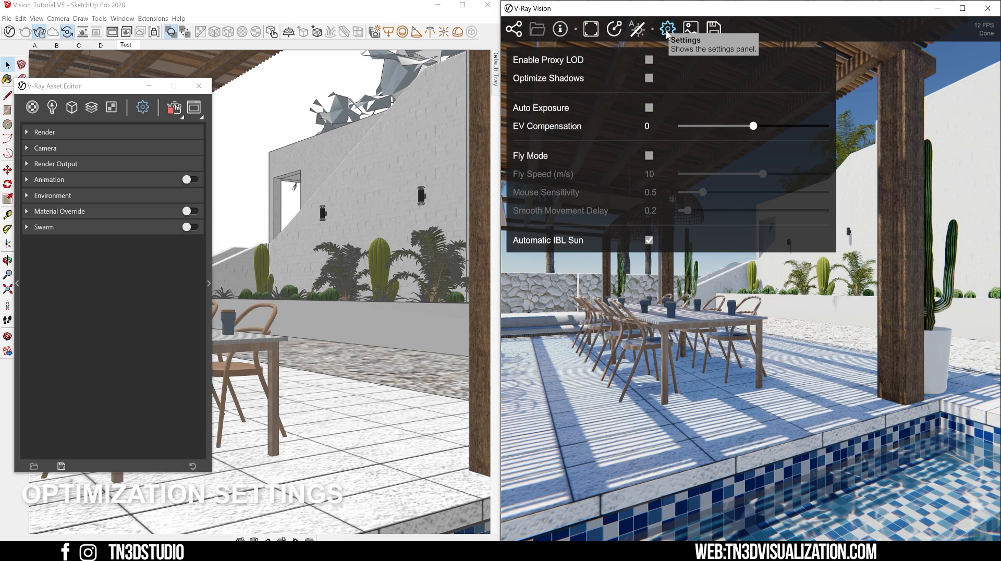
mouse_move(661, 76)
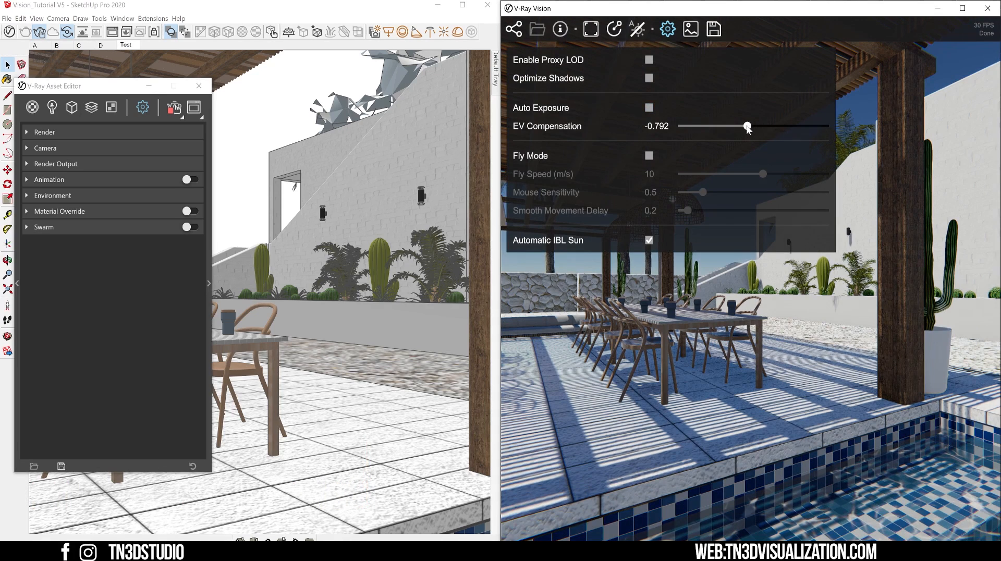
drag(748, 126, 752, 127)
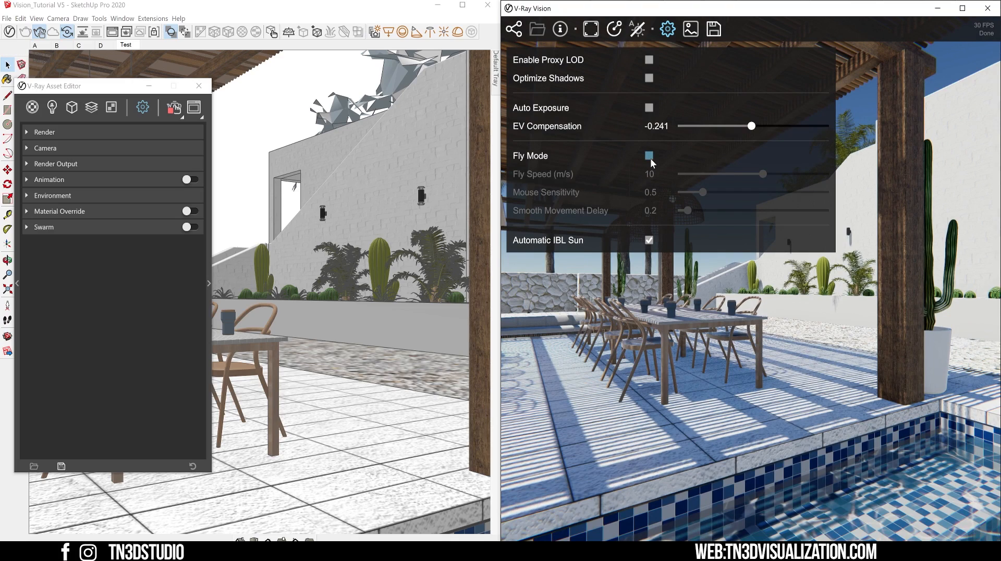
click(649, 155)
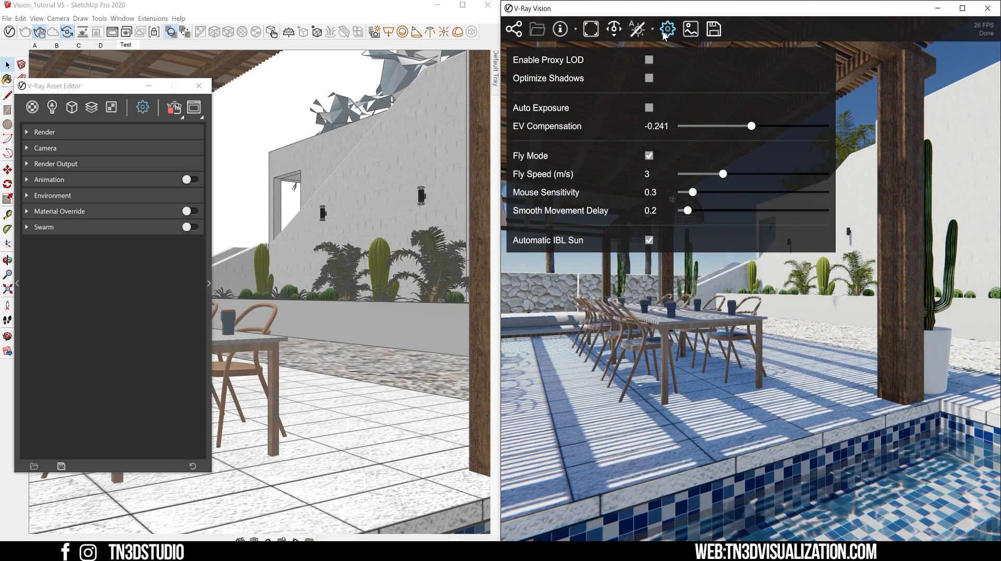
click(667, 29)
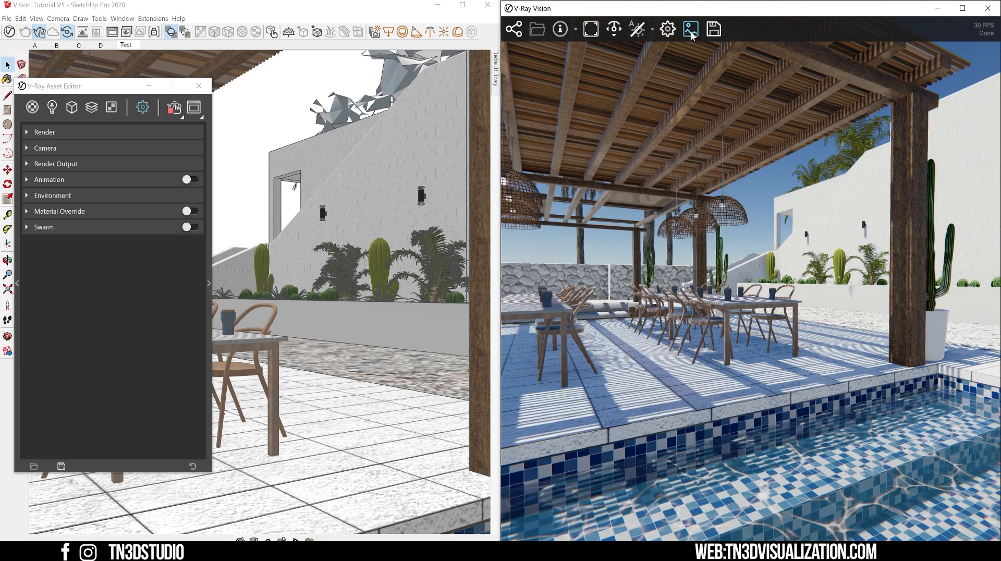
With ACES Curve, set exposure -0.551, contrast 18.941, saturation 7.232, temperature -8.953.
click(690, 29)
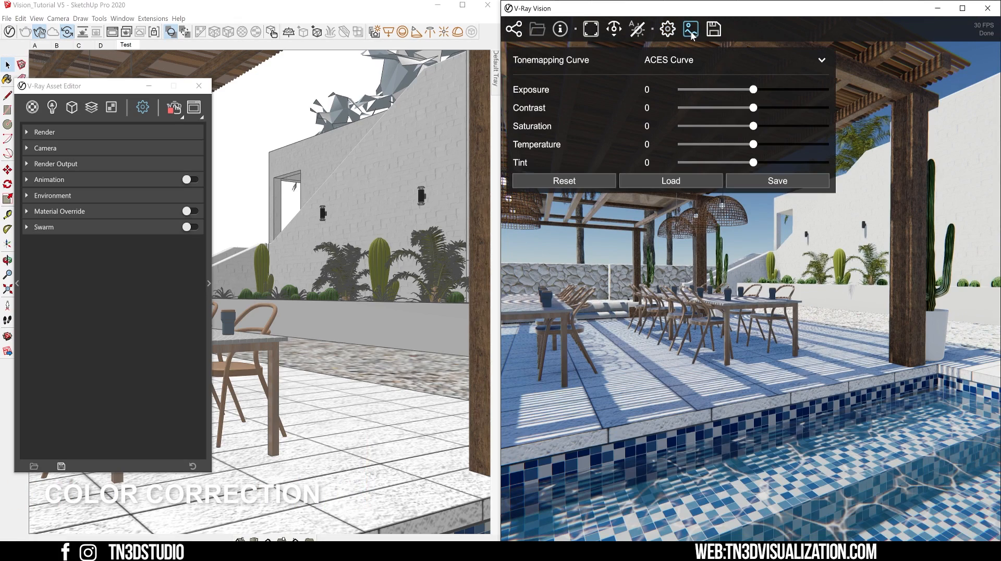
click(734, 60)
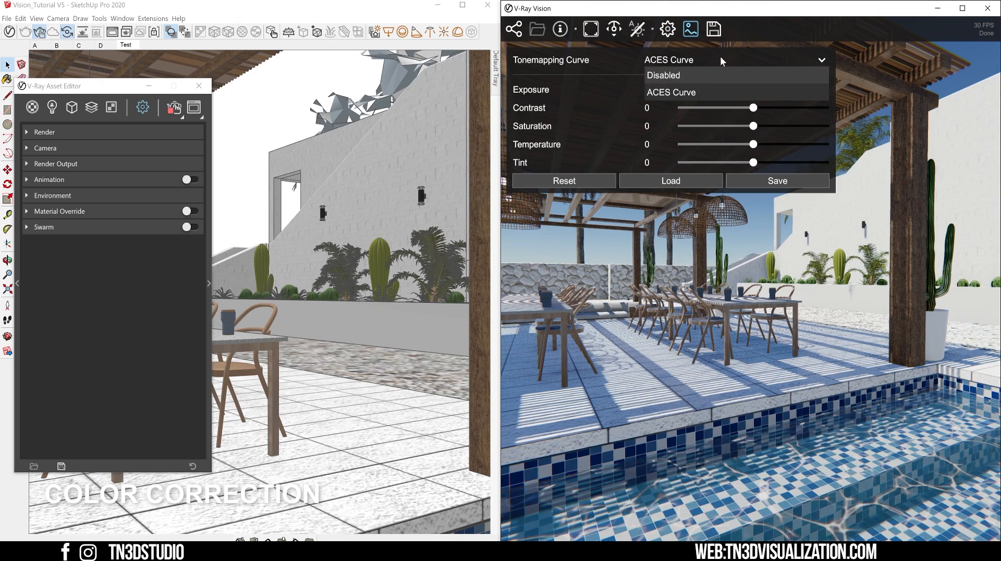
click(670, 92)
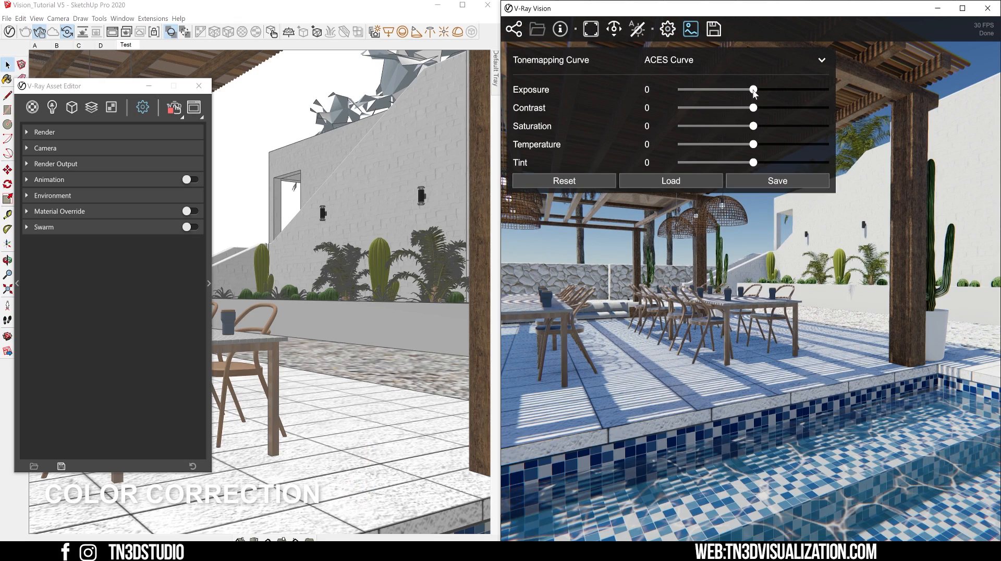
drag(752, 90, 743, 89)
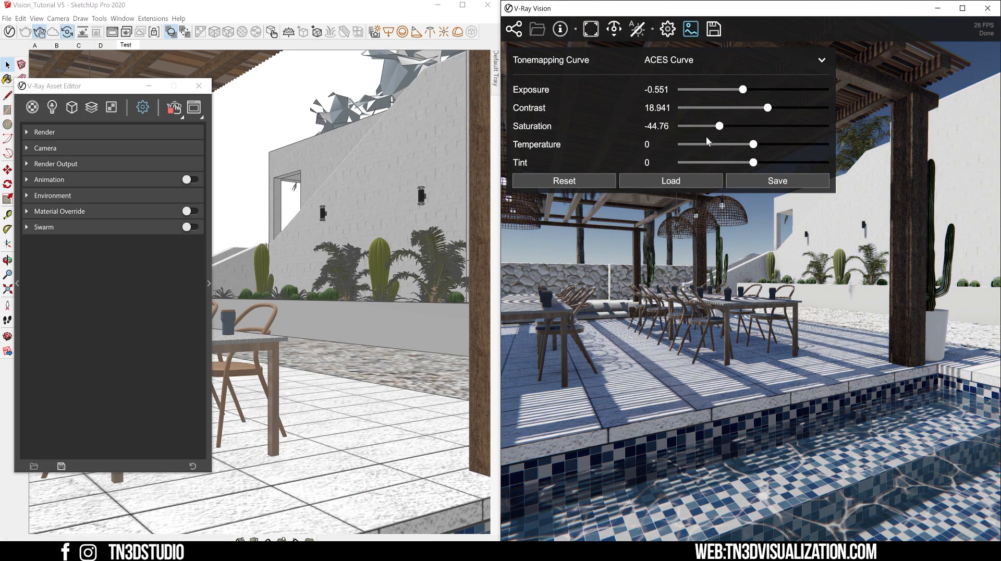
drag(719, 126, 778, 127)
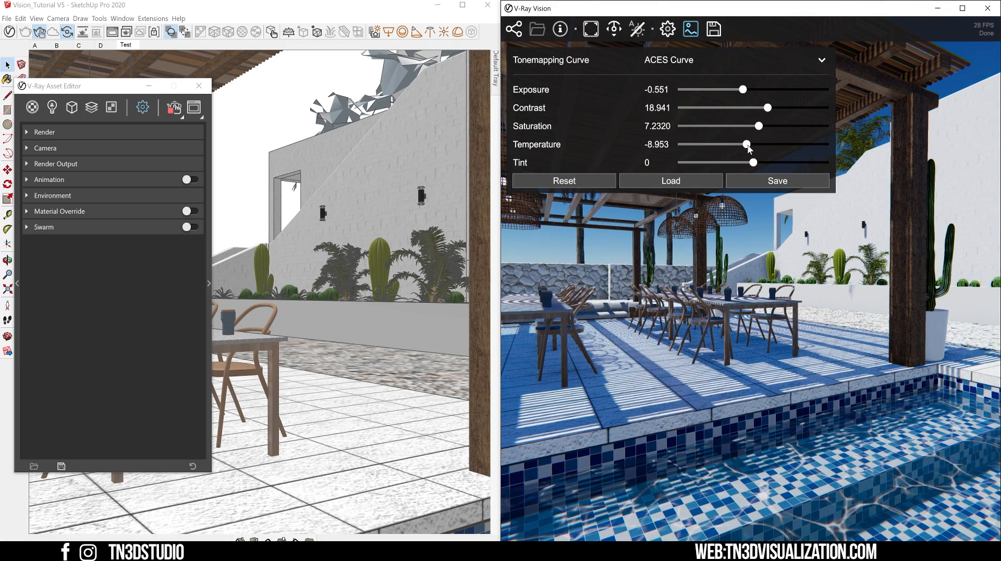
drag(758, 162, 750, 162)
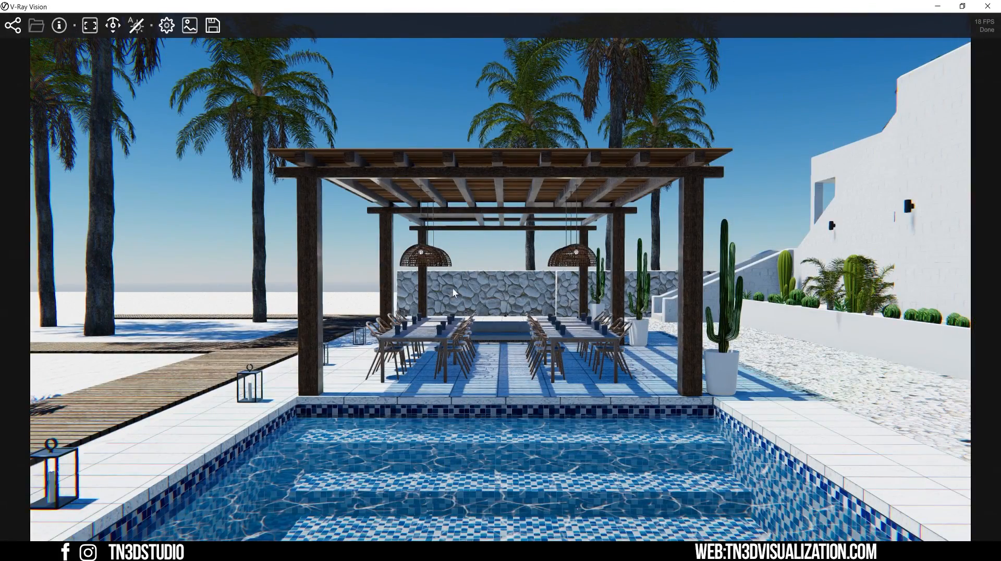
Keep PNG as the image format and take the resolution from the project.
click(213, 25)
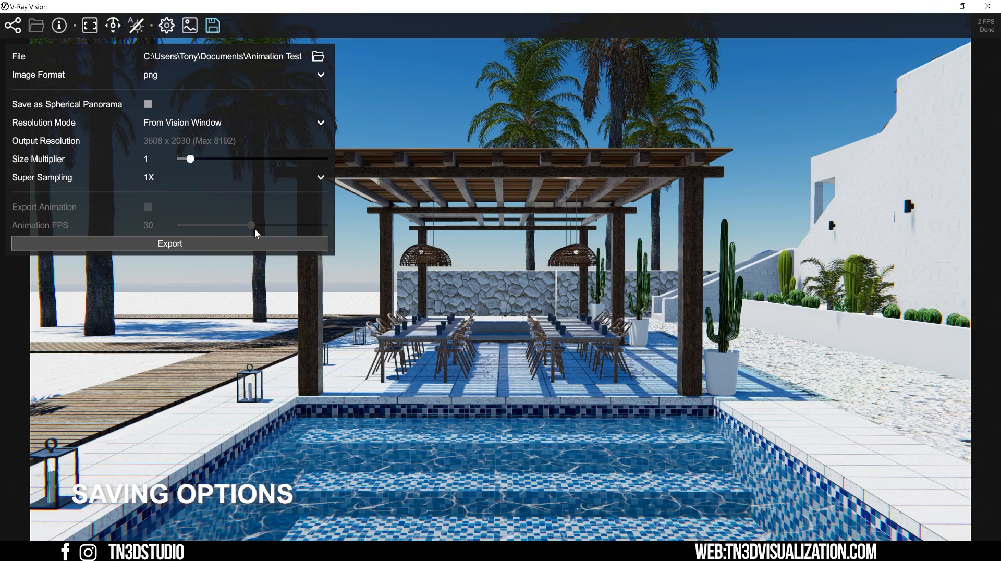
click(320, 75)
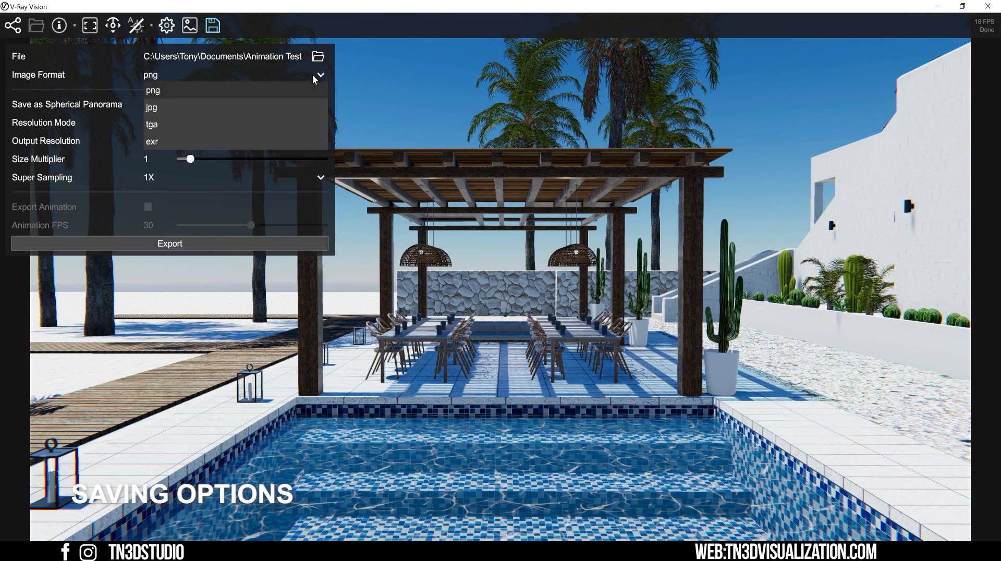
mouse_move(288, 84)
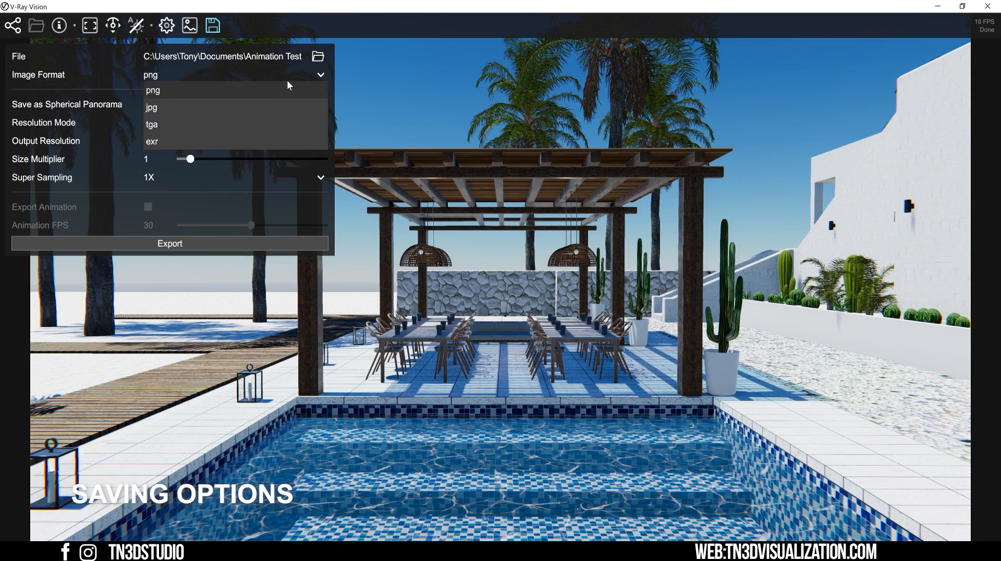
click(152, 89)
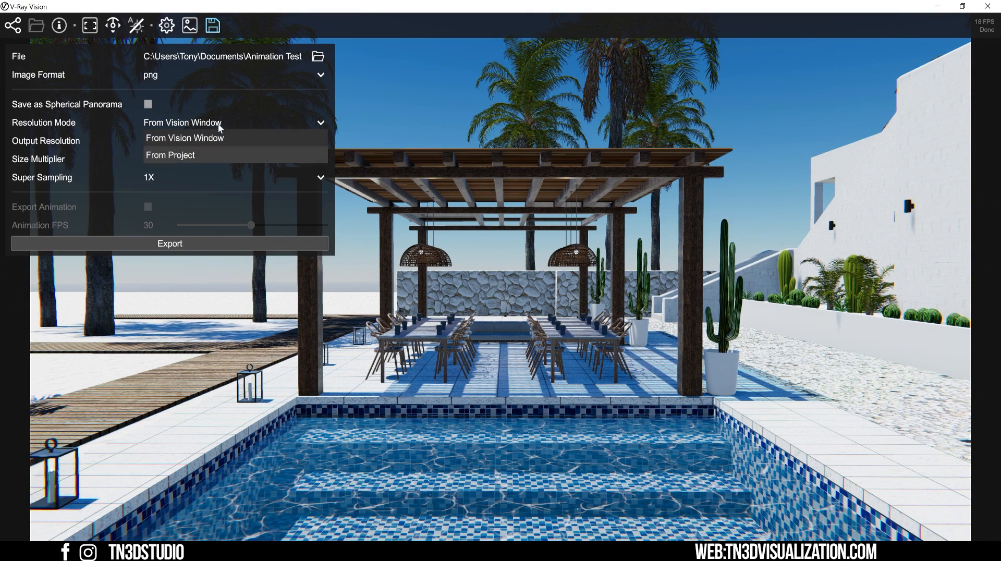
mouse_move(206, 157)
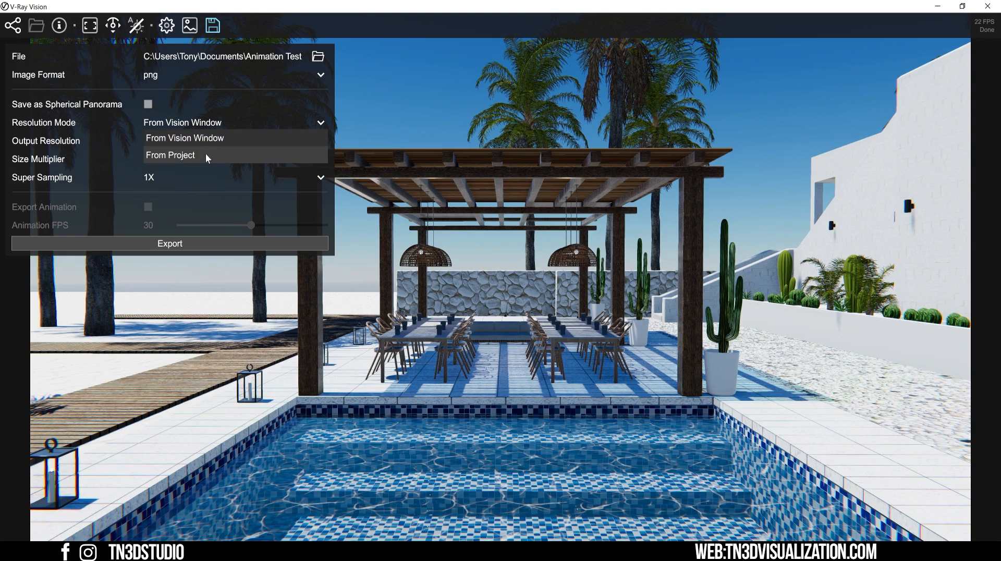
click(170, 154)
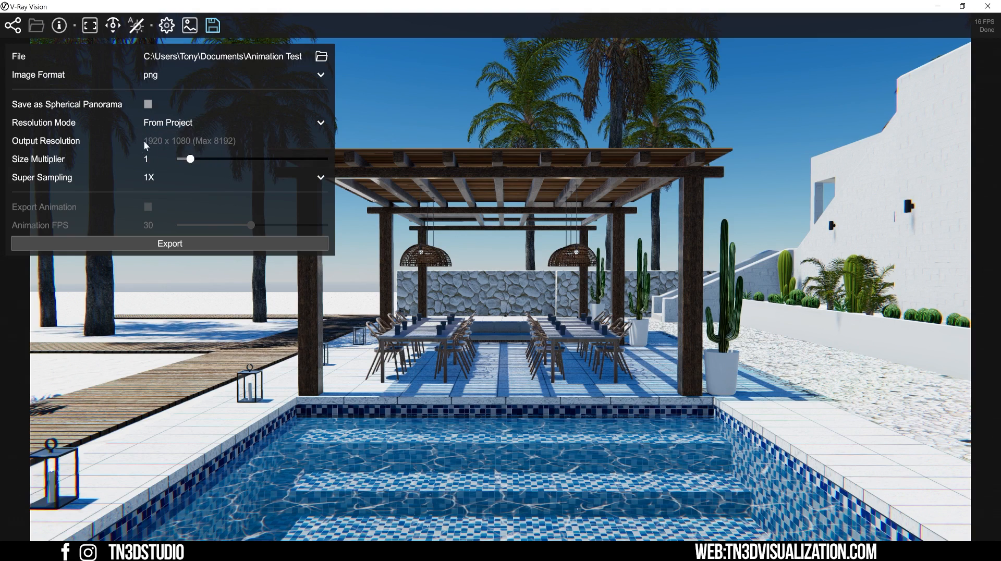
Raise the size multiplier to 2 for 3840×2160 and choose 2X super sampling.
drag(190, 158, 192, 159)
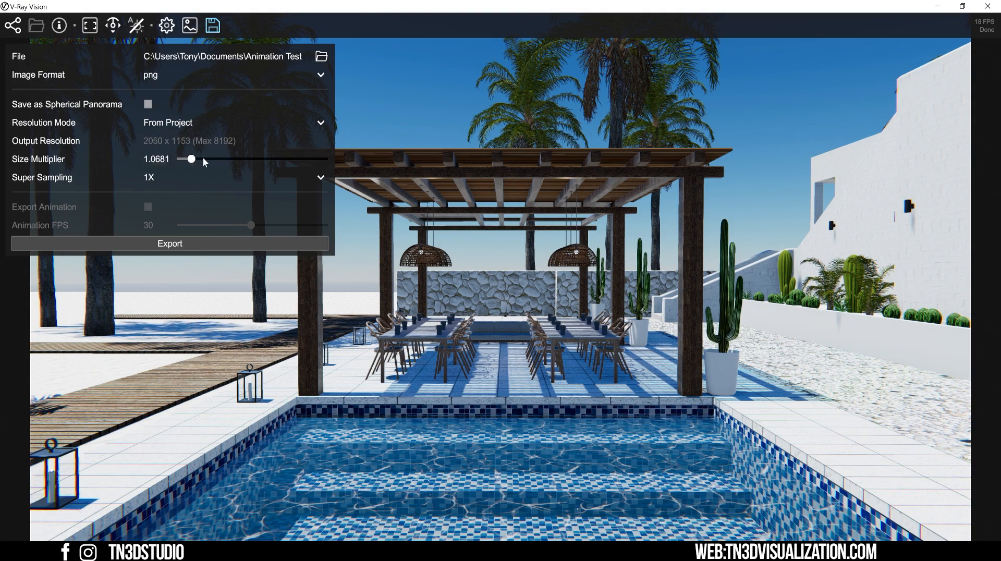
drag(191, 159, 200, 159)
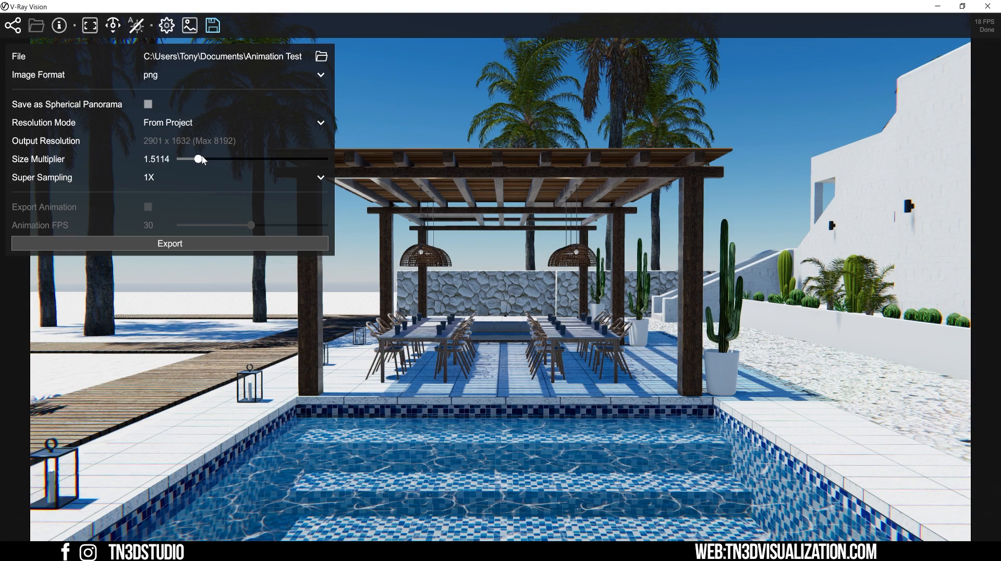
drag(198, 158, 201, 158)
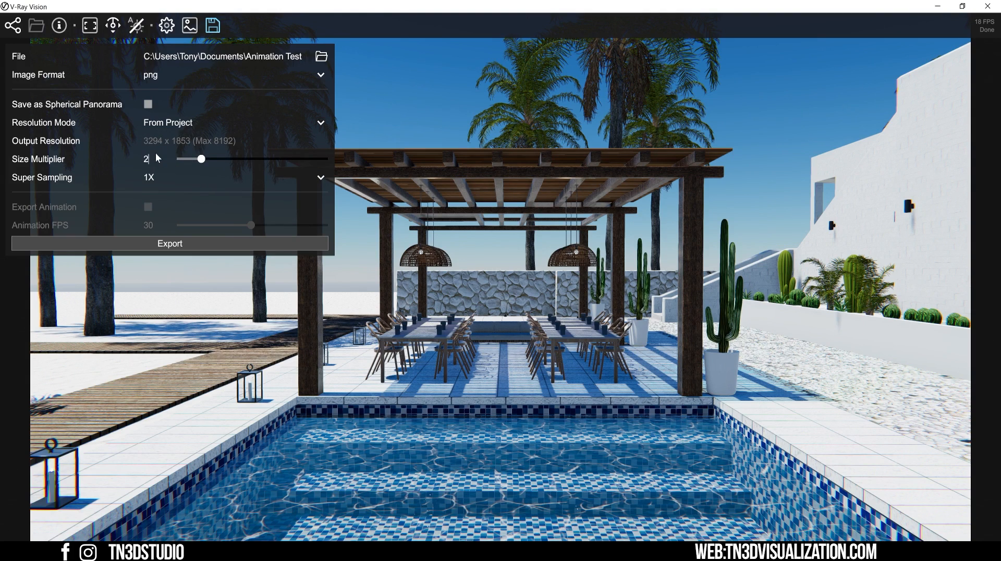
drag(202, 159, 206, 159)
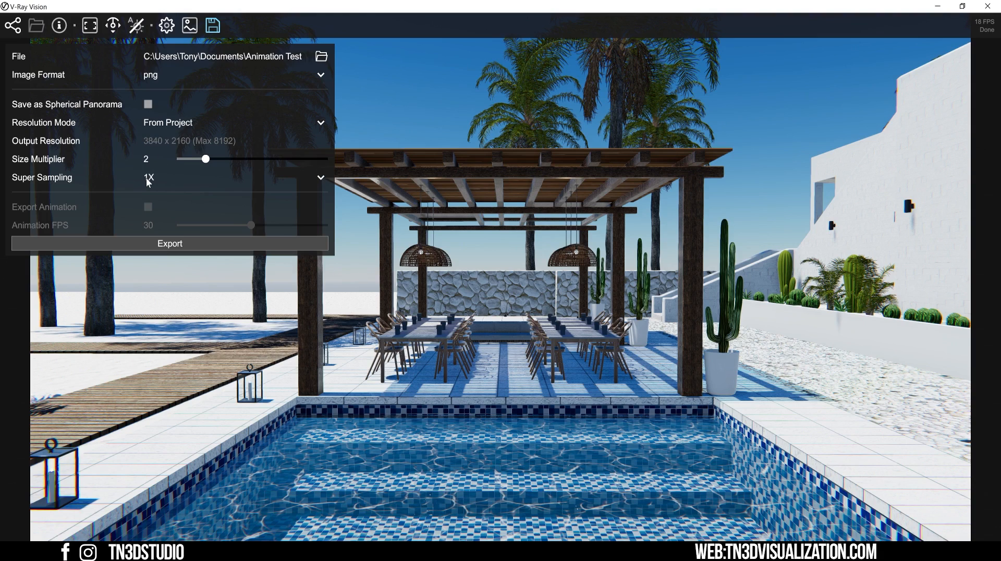
mouse_move(55, 181)
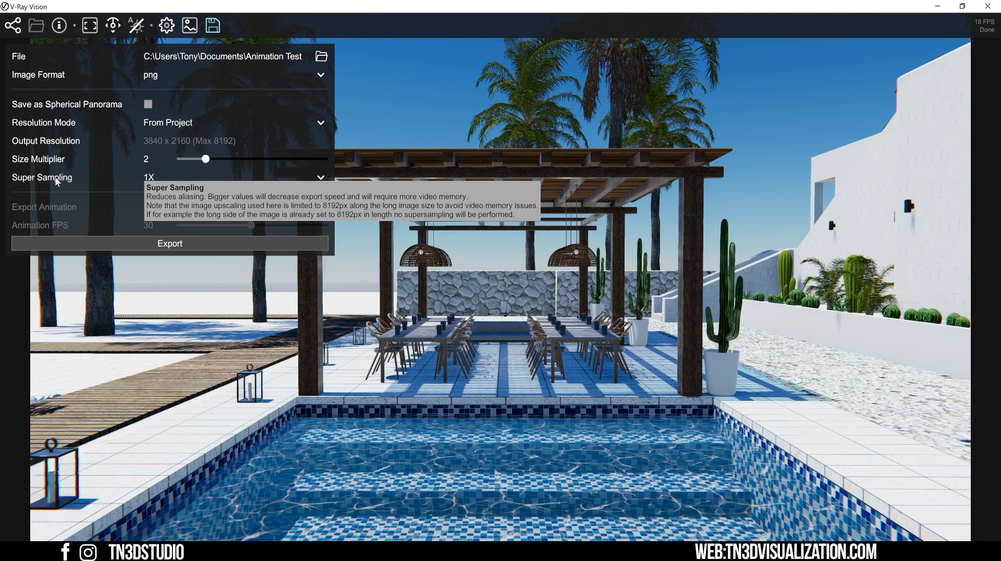
mouse_move(145, 161)
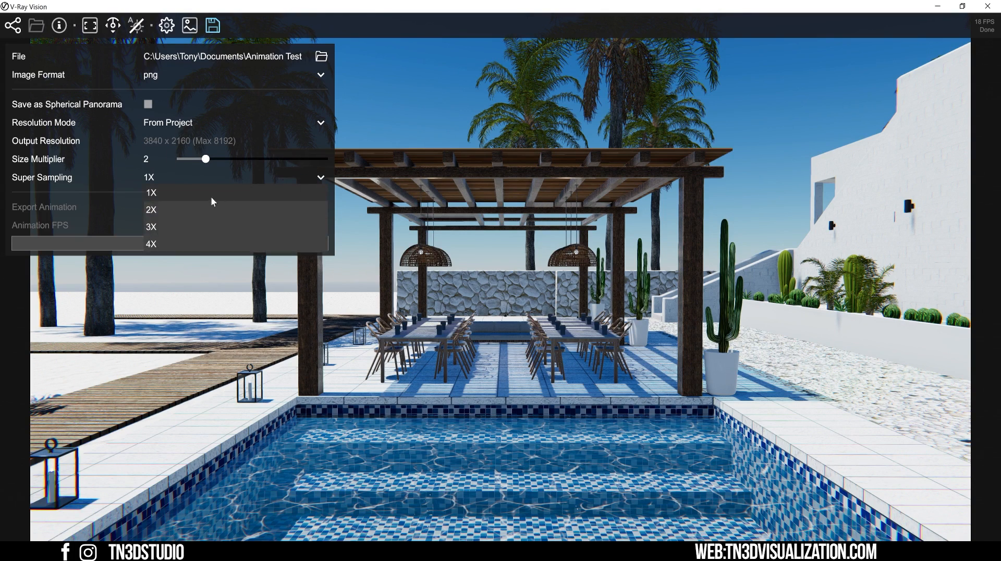
click(151, 210)
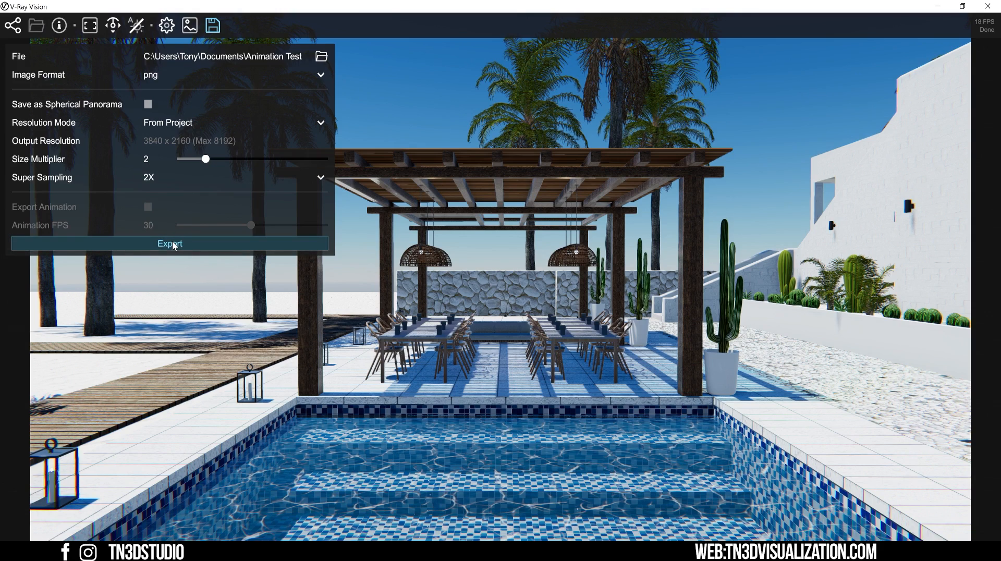
mouse_move(170, 244)
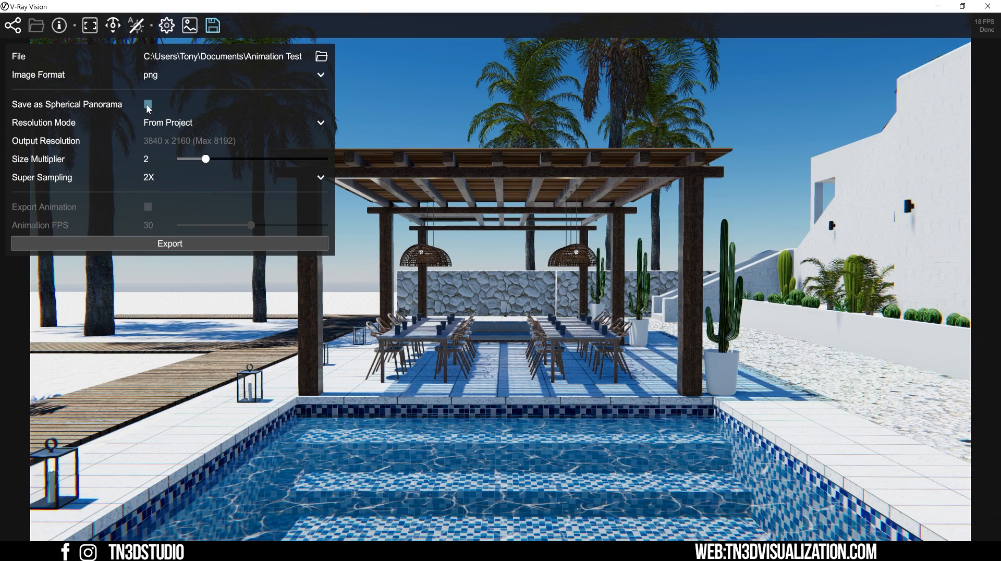
Export a 2048×1024 spherical panorama of the scene.
click(147, 105)
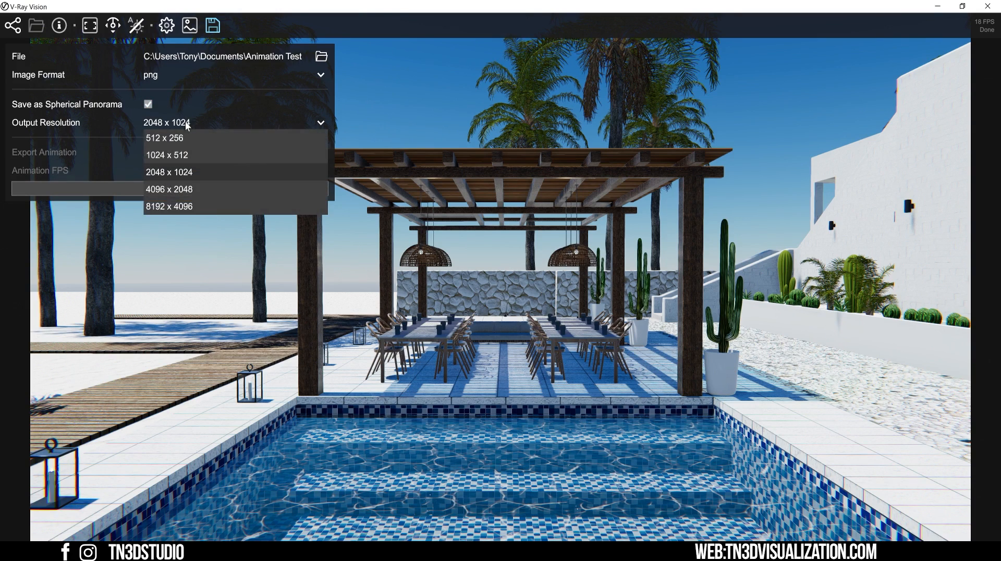
click(168, 172)
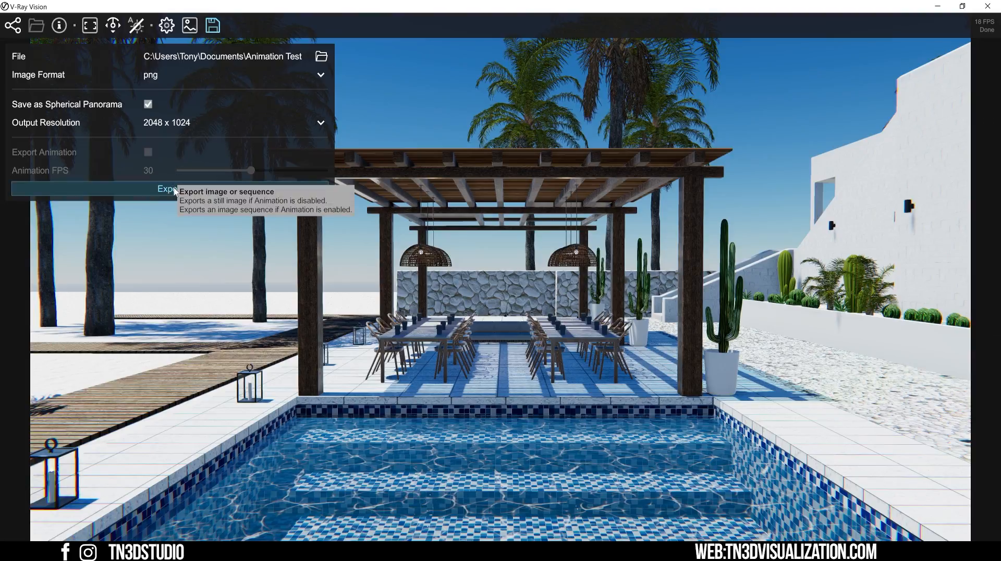
click(167, 188)
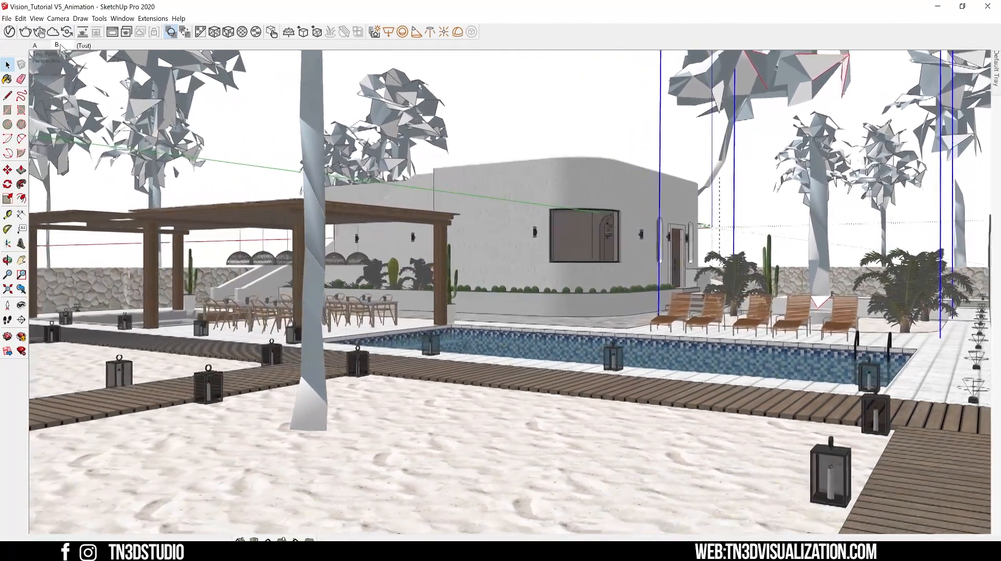
Set SketchUp scene transitions to 8 seconds with no delay in Model Info.
click(35, 17)
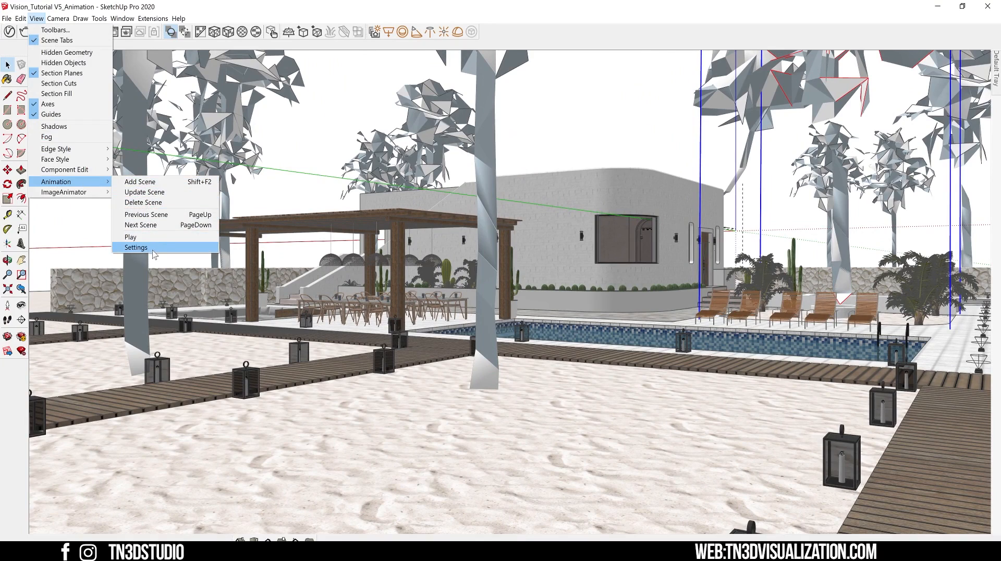
click(135, 247)
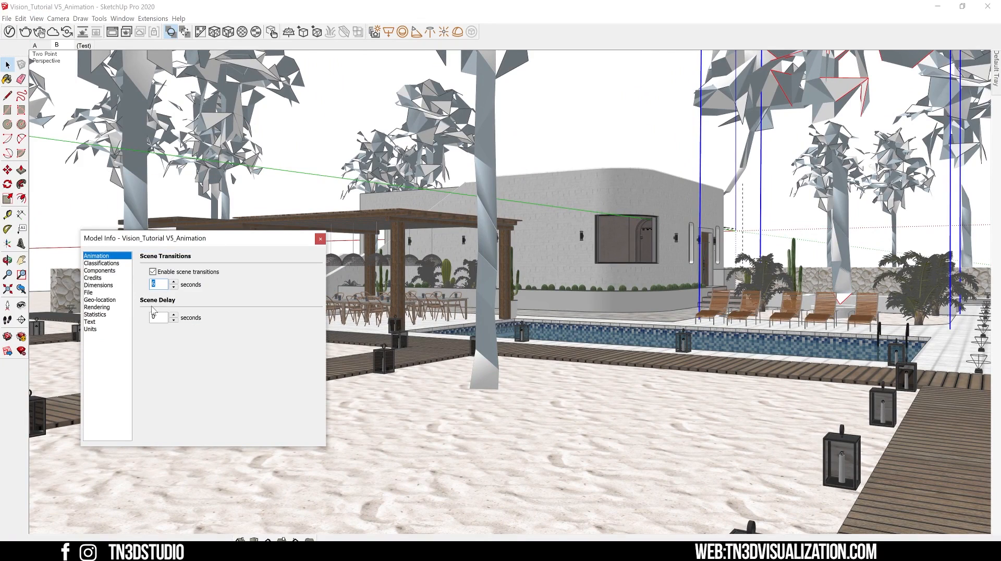
text(8)
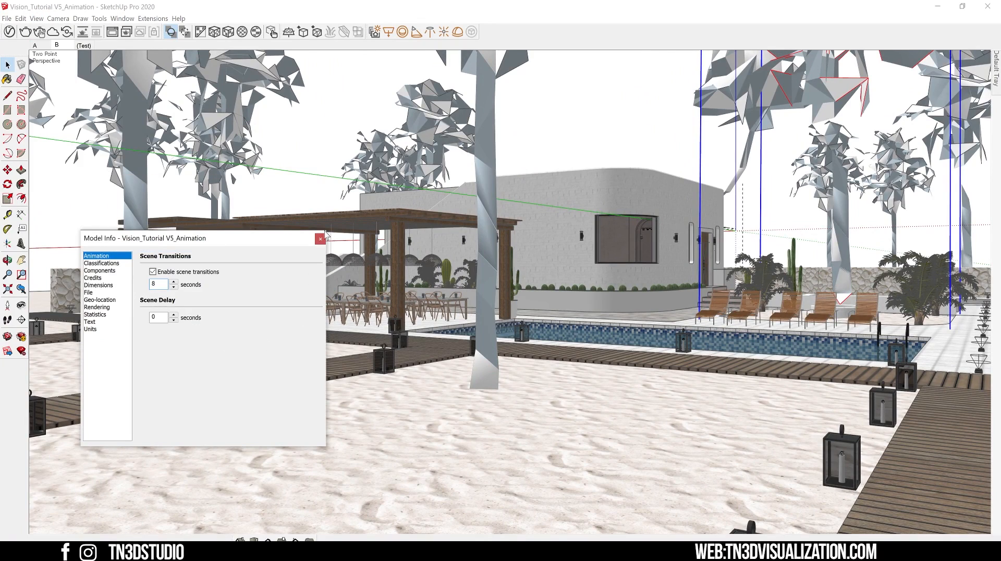
click(321, 239)
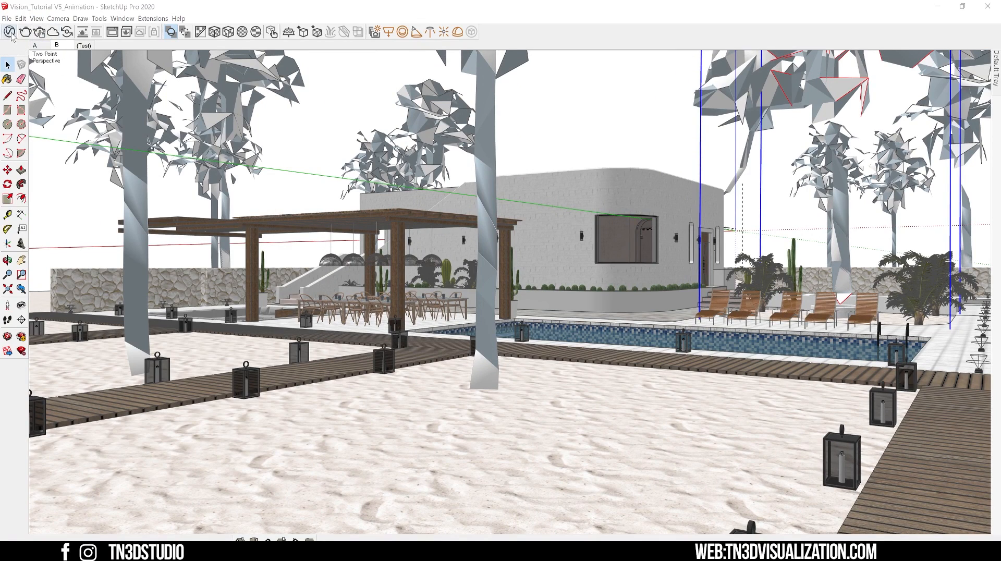
Launch V-Ray Vision so the night poolside scene loads with its 8-second animation.
click(374, 32)
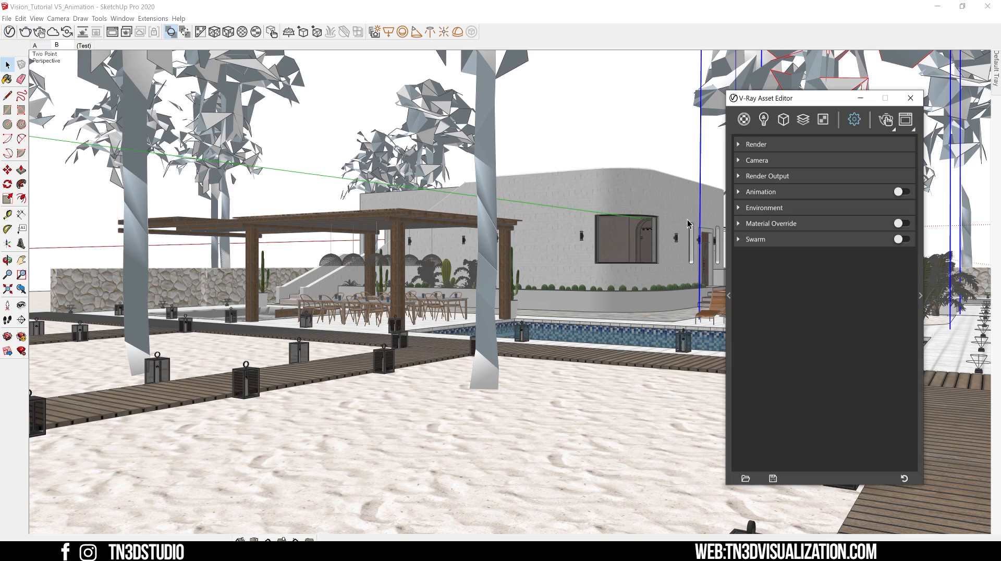
click(901, 192)
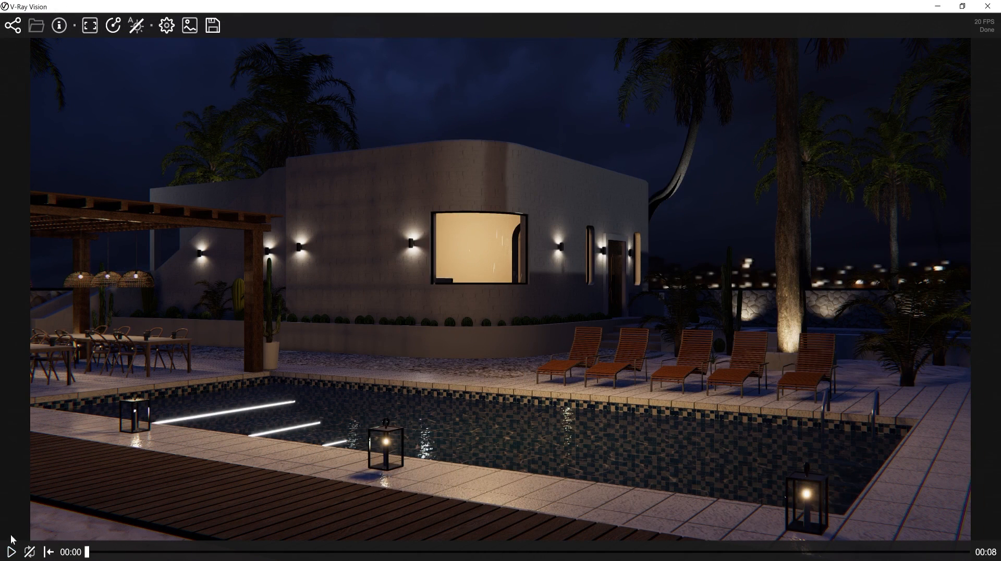
Play the night camera animation, then bring up the image export settings.
click(9, 552)
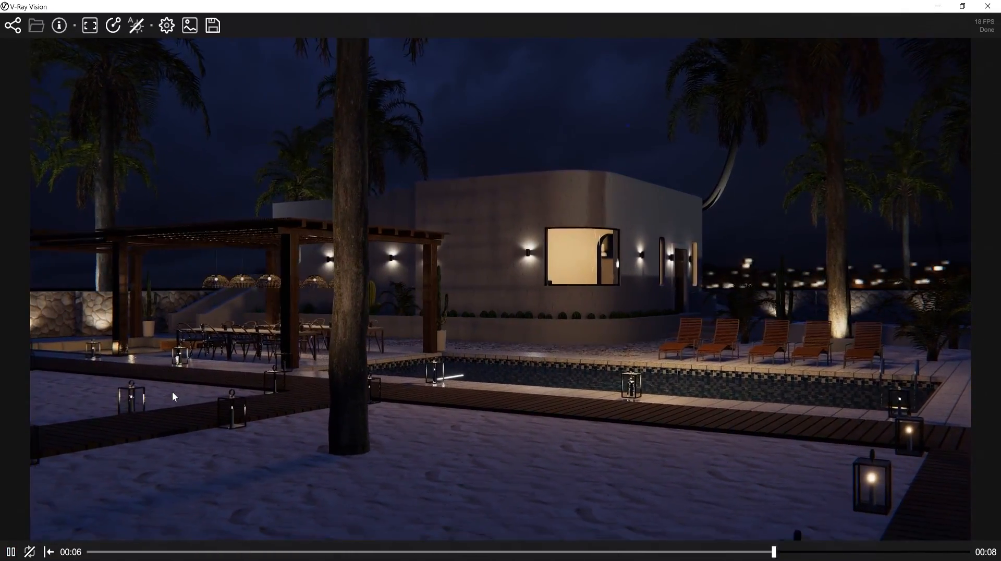
click(213, 25)
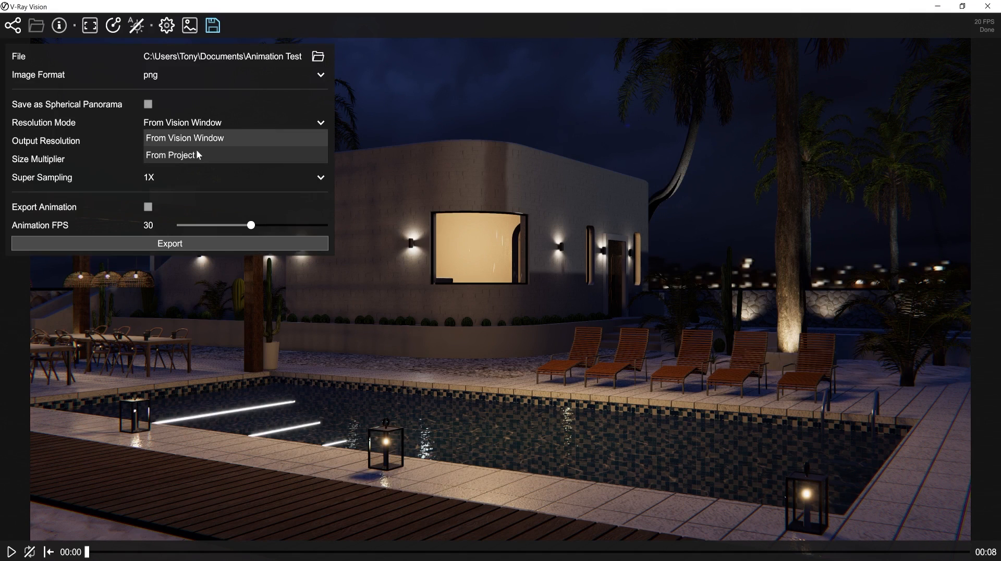
Export the animation as a PNG sequence at 30 fps, From Project resolution scaled 1.5×.
click(170, 155)
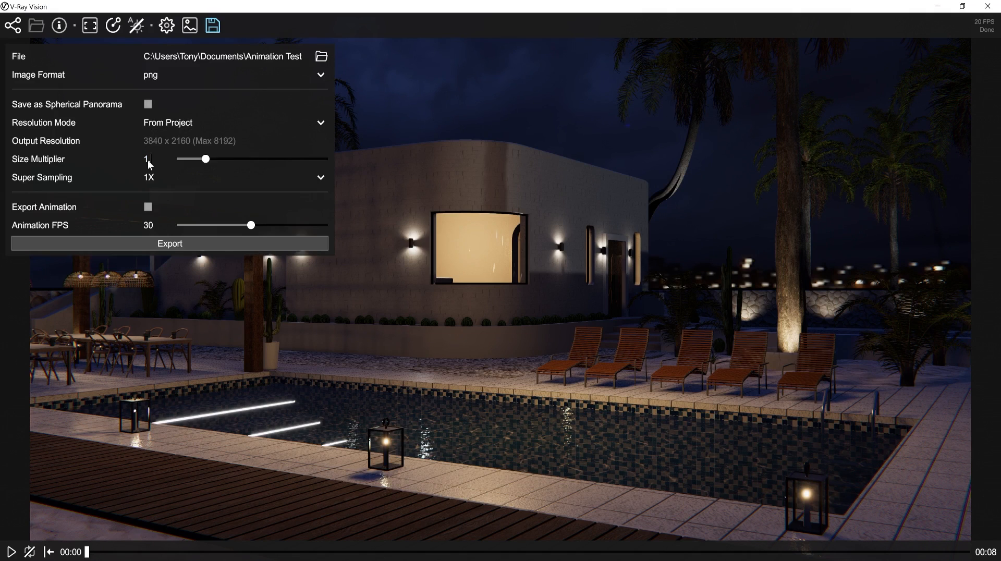
drag(206, 158, 217, 159)
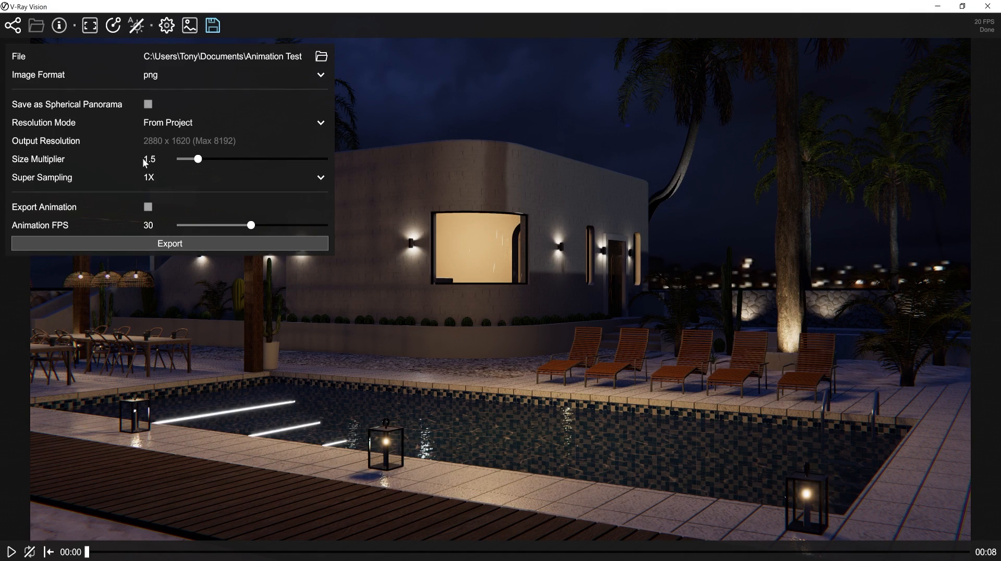
mouse_move(150, 180)
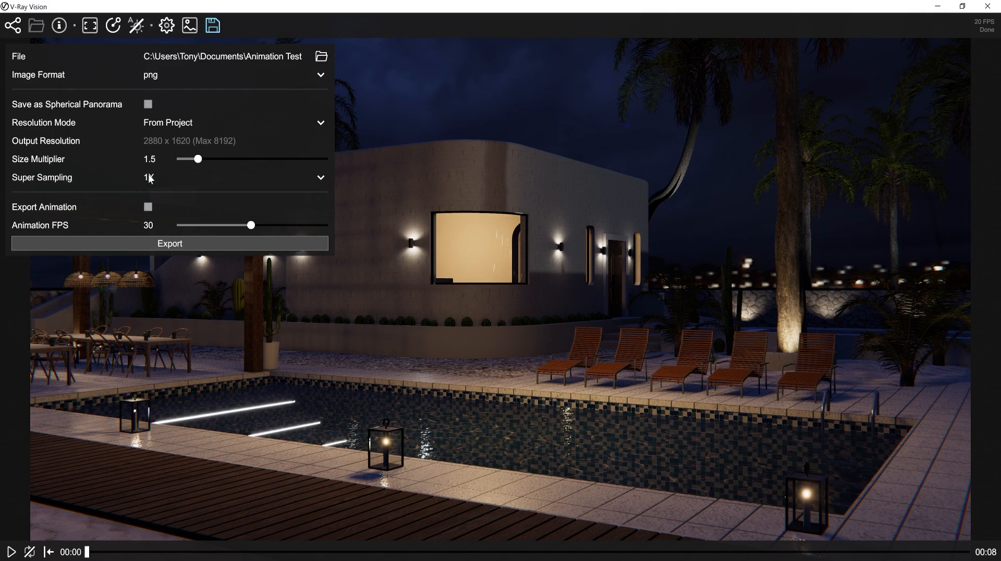
click(148, 211)
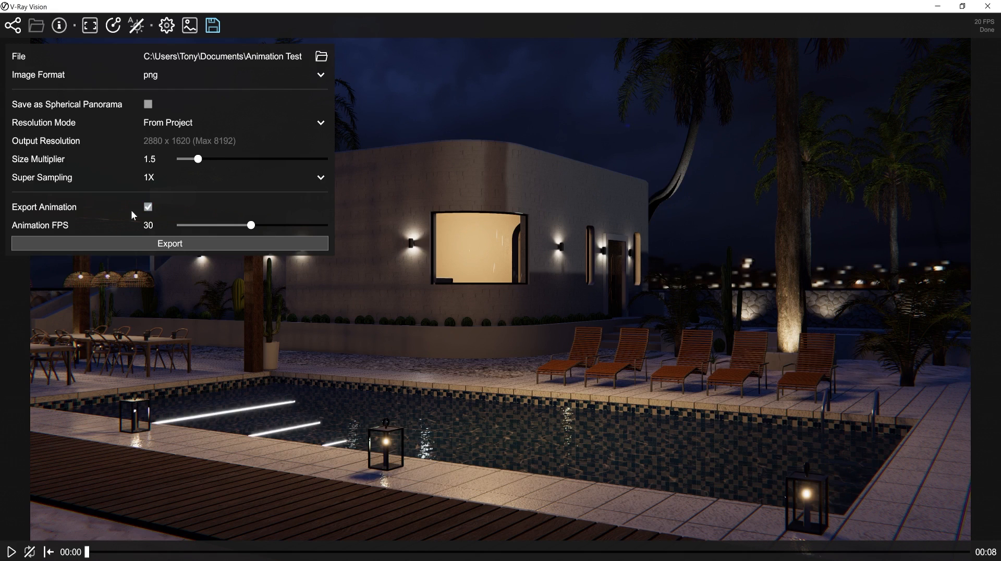
mouse_move(242, 227)
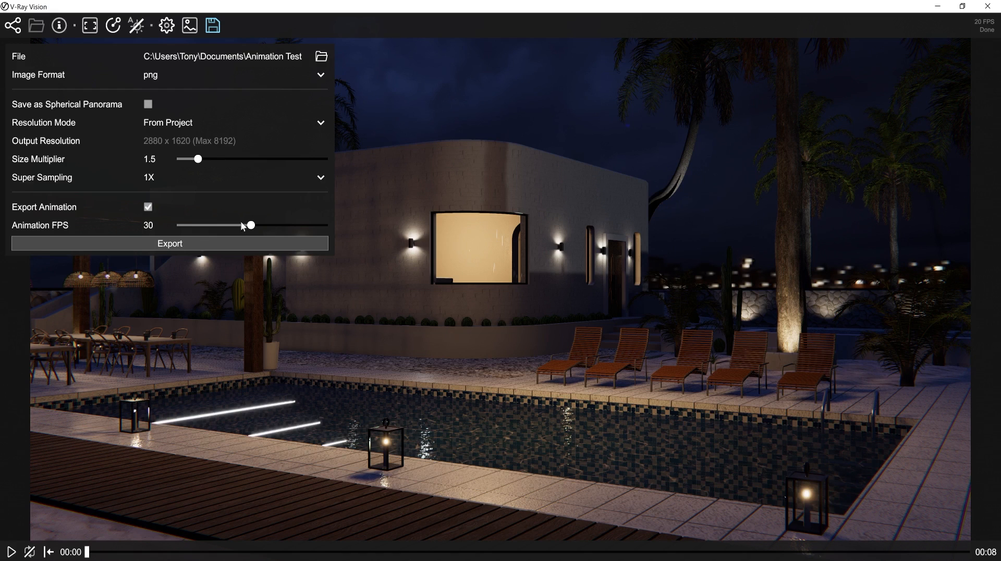
drag(250, 225, 328, 225)
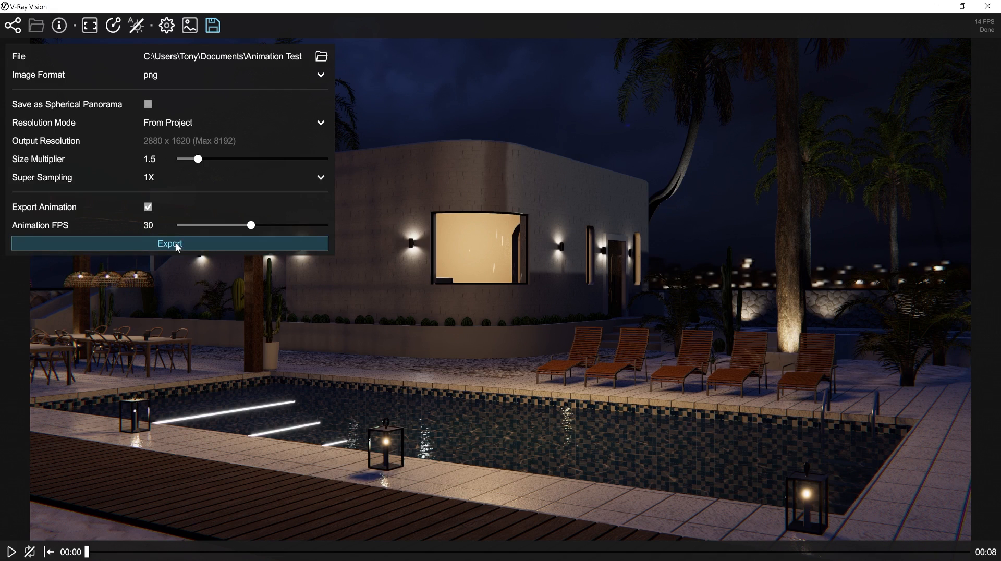
click(170, 243)
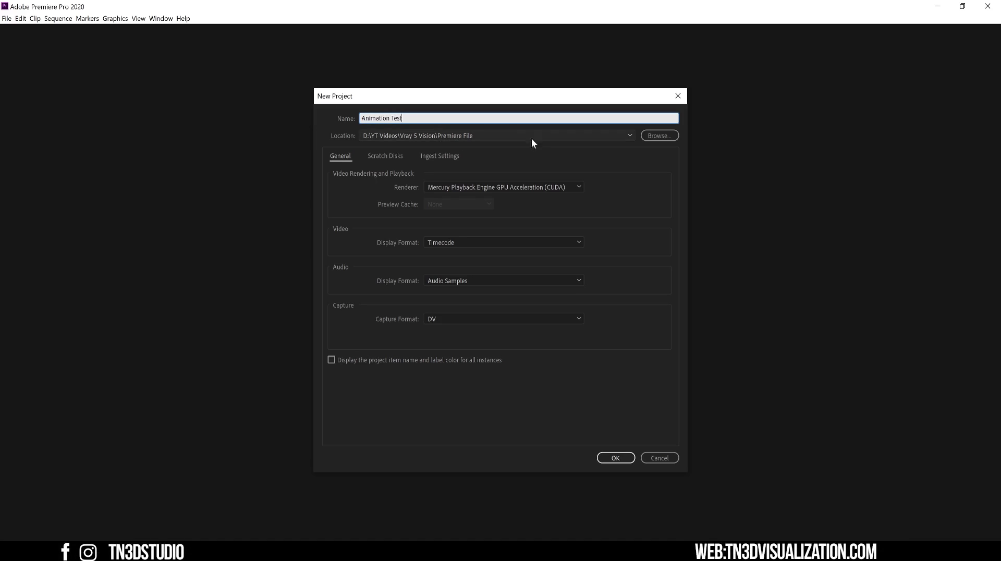
Create the Animation Test project and import HDRI Animation_00000 frames as one image sequence.
click(614, 458)
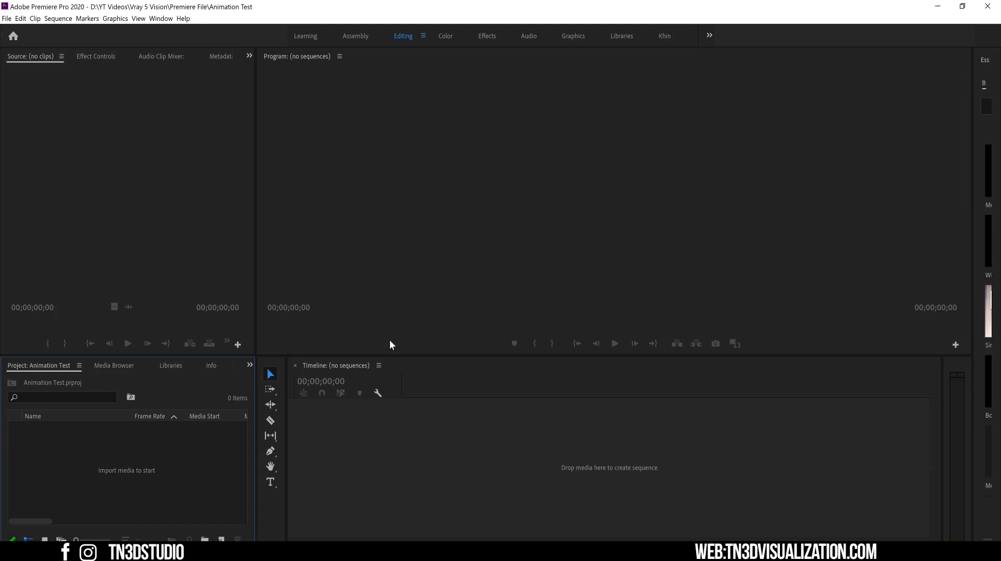
mouse_move(117, 494)
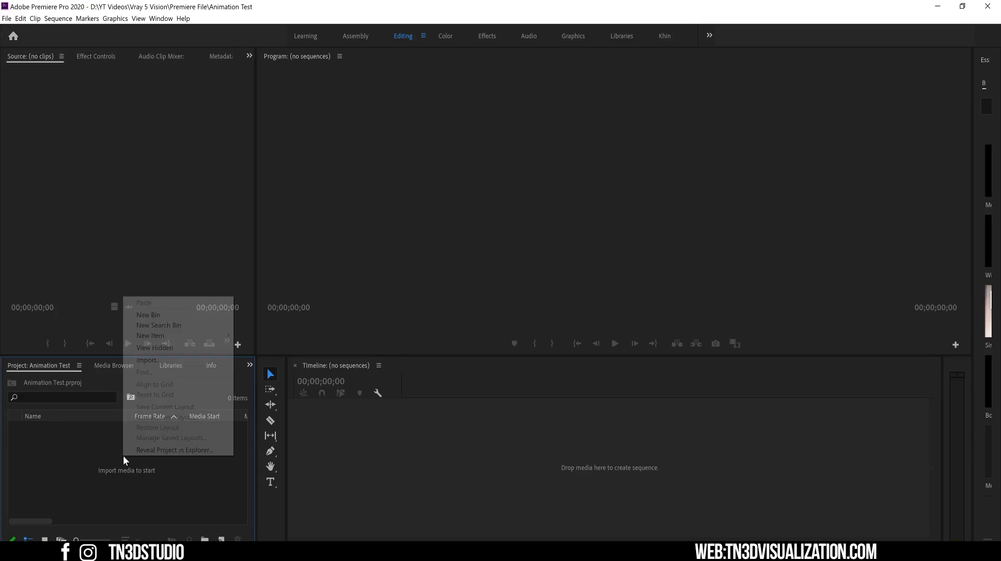
mouse_move(147, 359)
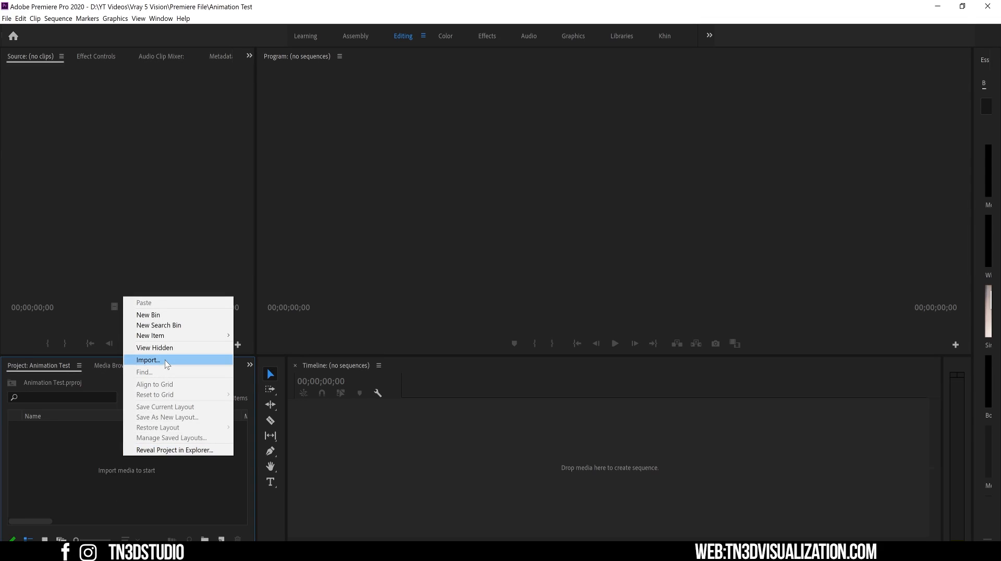
click(147, 359)
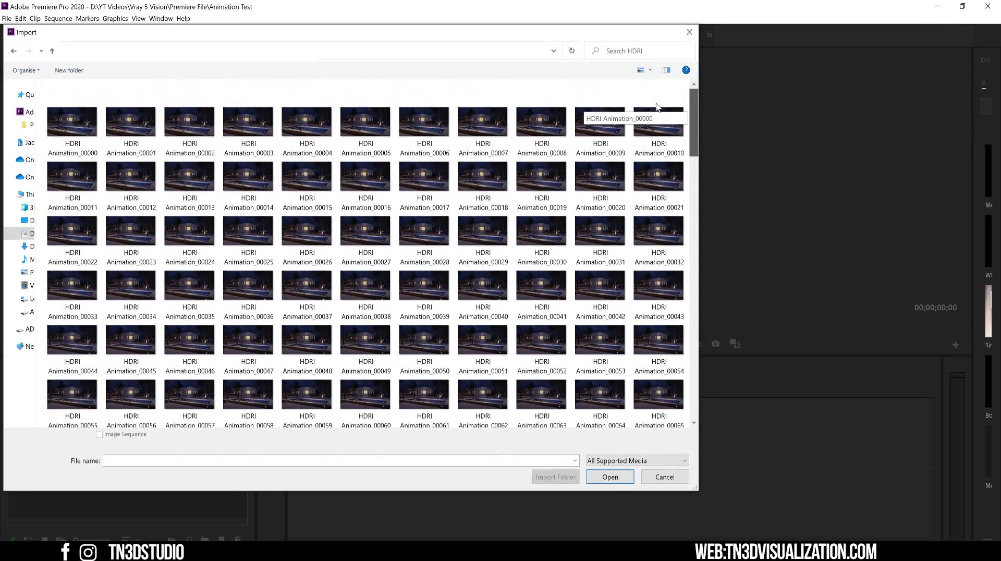
click(72, 123)
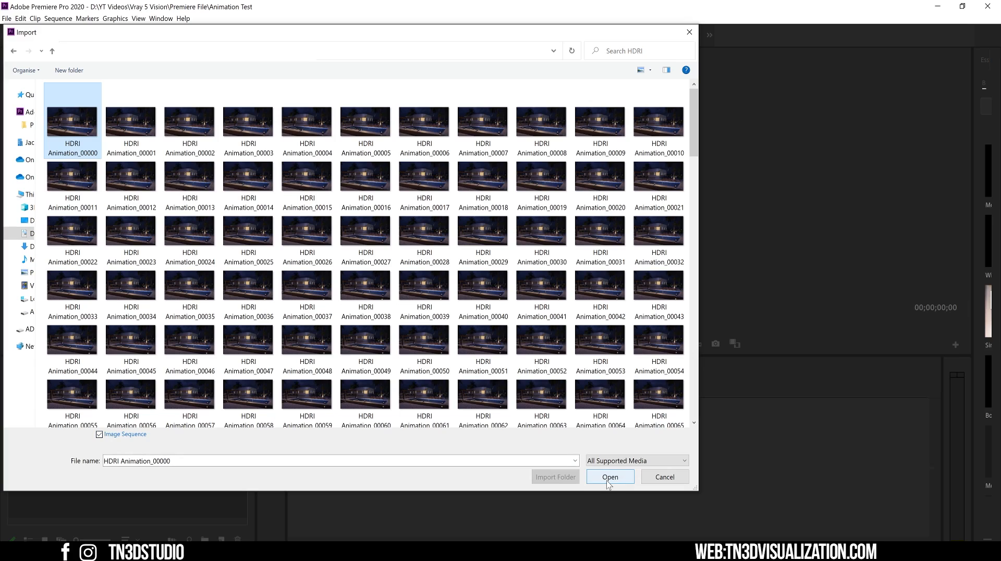
click(609, 477)
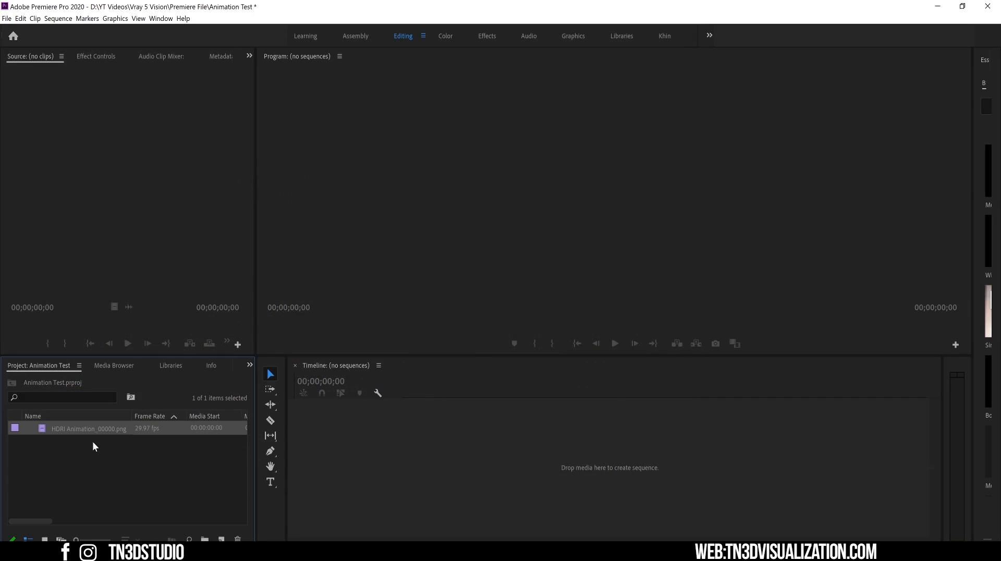
mouse_move(78, 433)
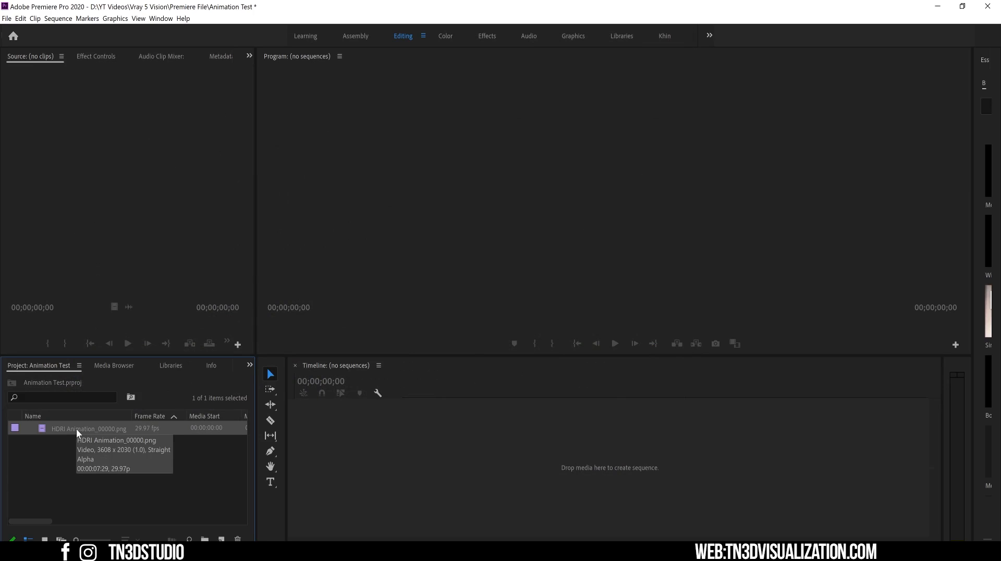
Create a sequence from the HDRI Animation clip and bring up its export settings.
drag(87, 429, 412, 458)
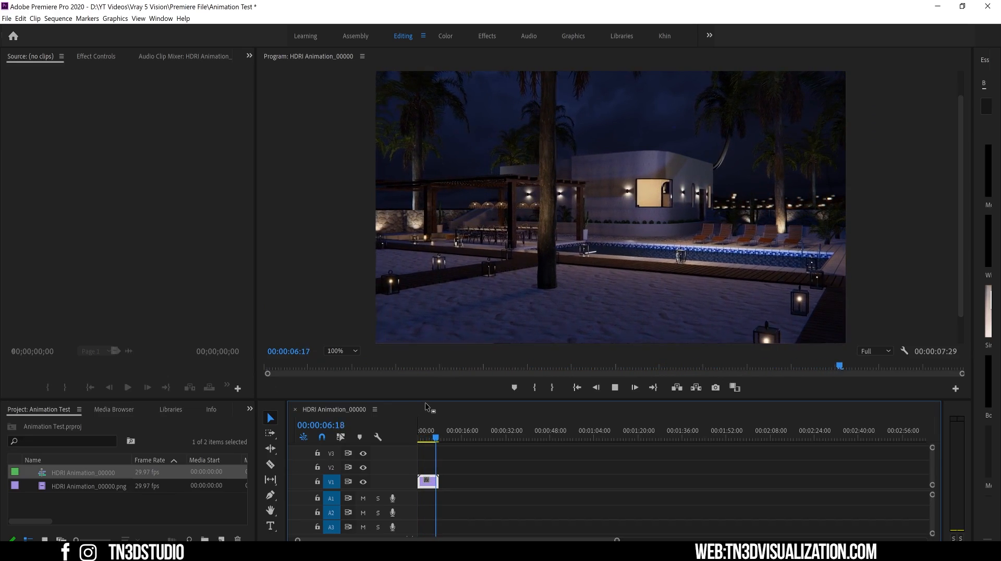
click(6, 17)
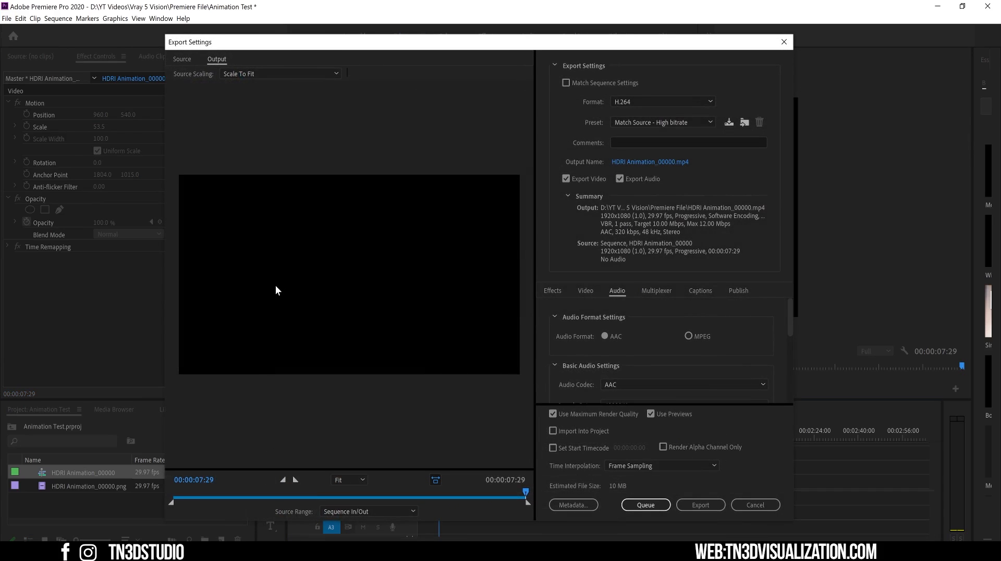
mouse_move(610, 246)
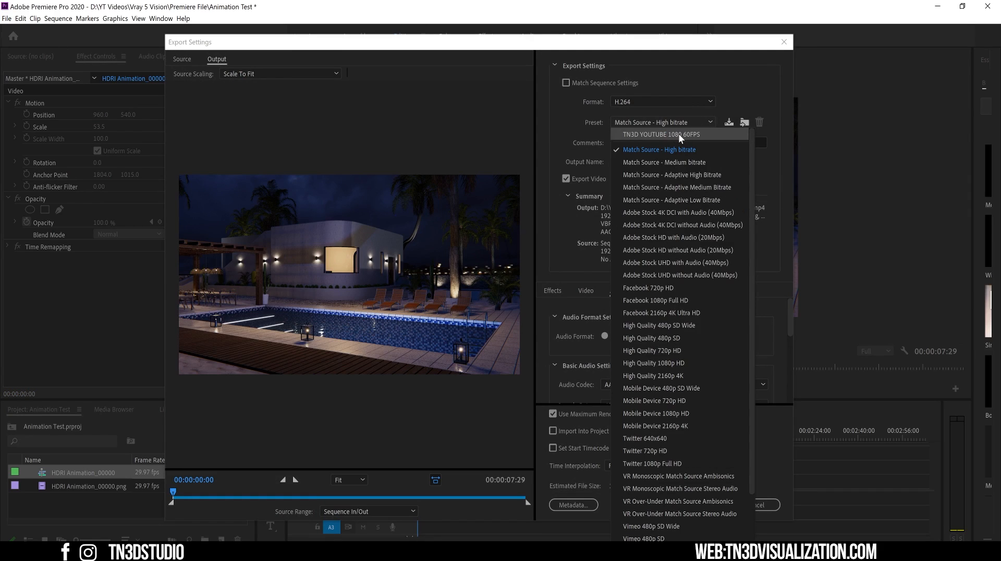
Export the video as H.264 using the TN3D YOUTUBE 1080 60FPS preset.
click(661, 134)
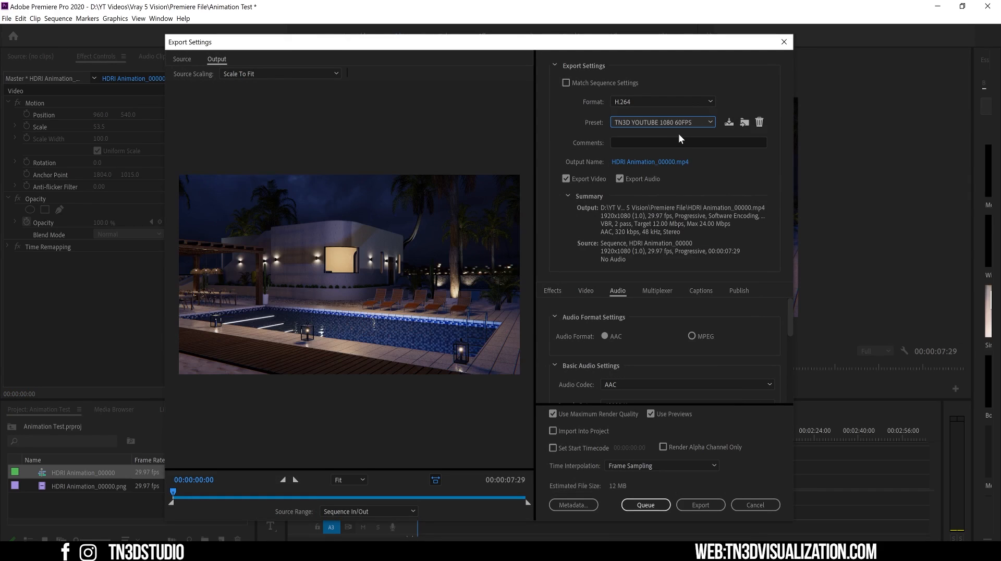
mouse_move(701, 504)
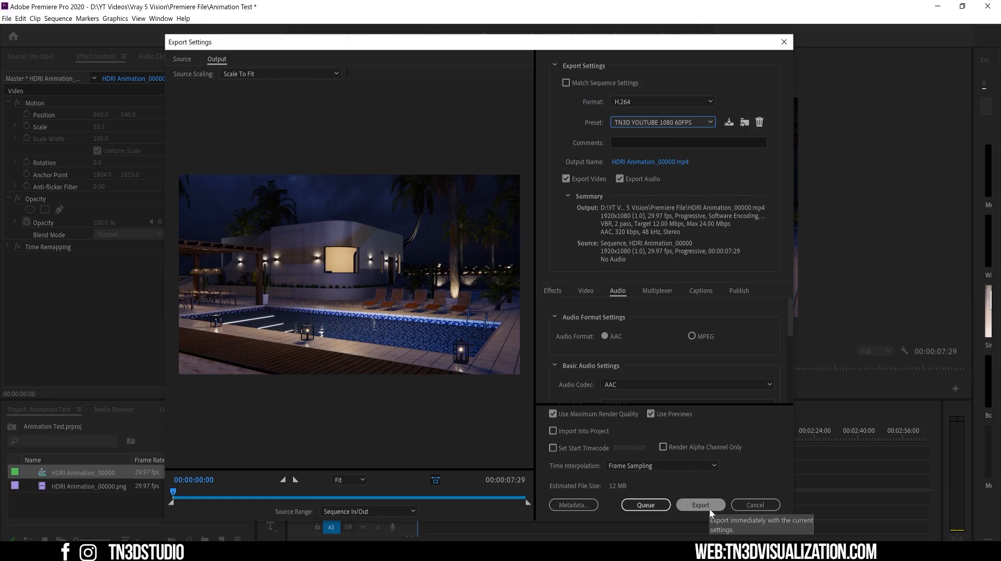
click(700, 504)
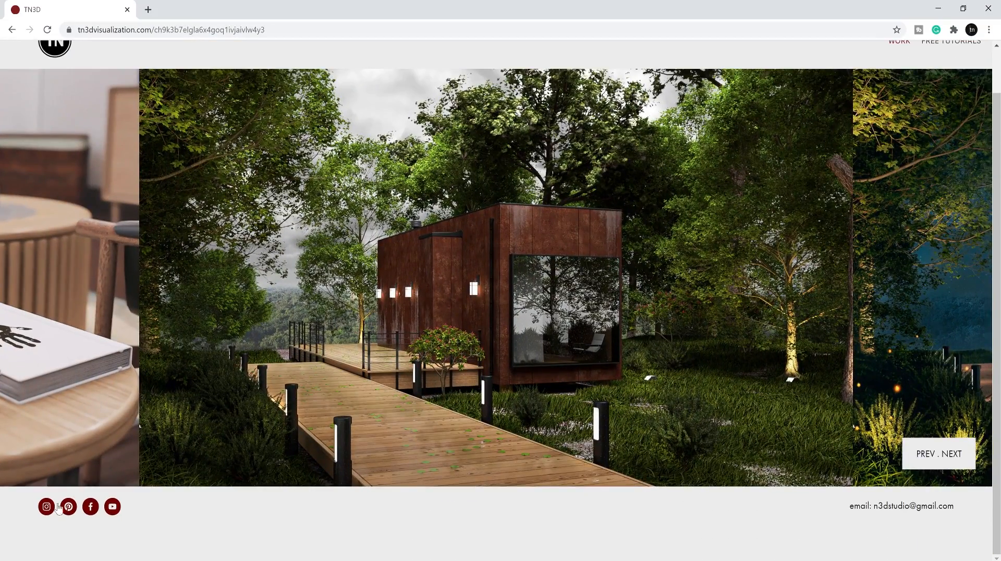
Open the TN3D Studio Instagram profile and Facebook page from the website's icons.
click(46, 506)
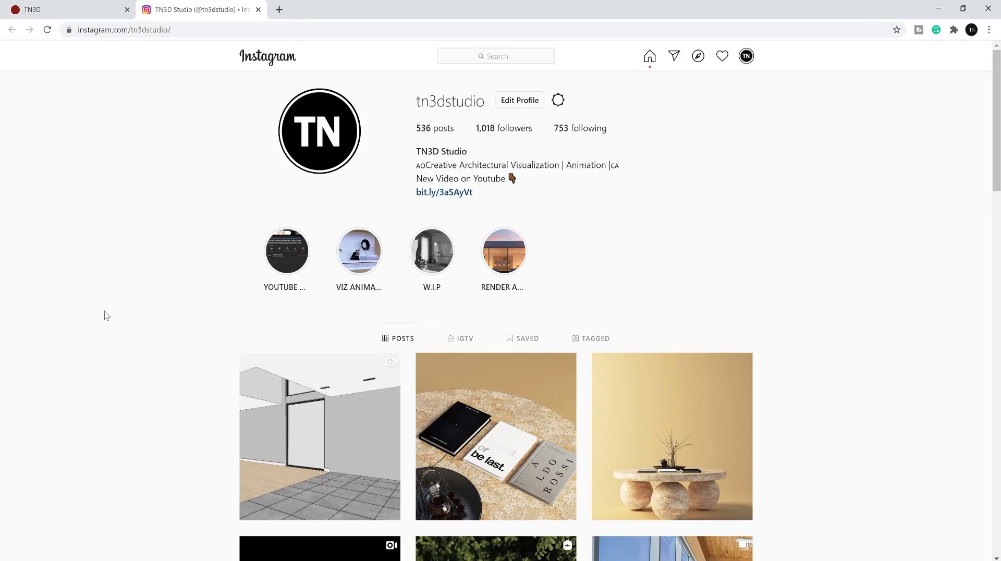
scroll(down, 3)
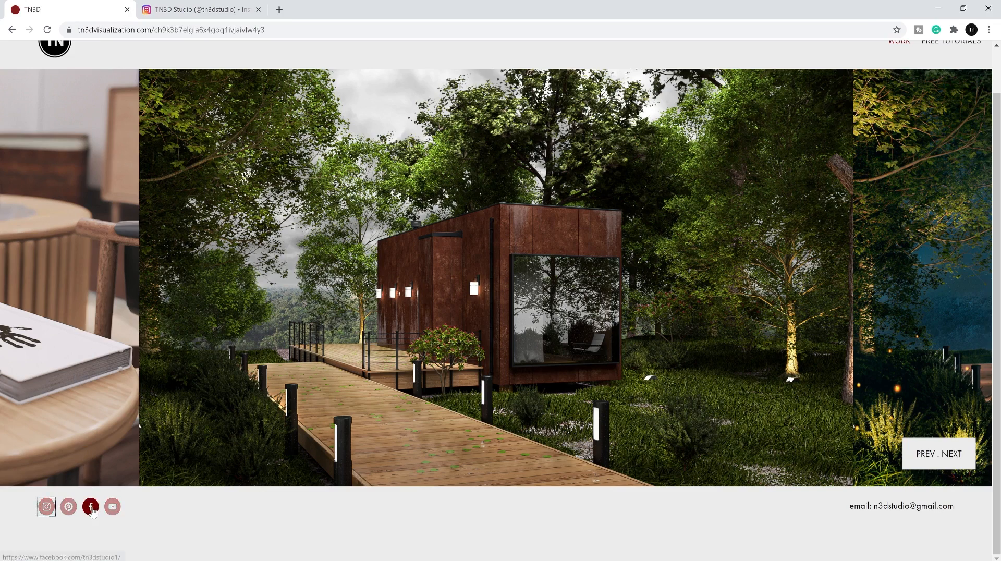
click(90, 505)
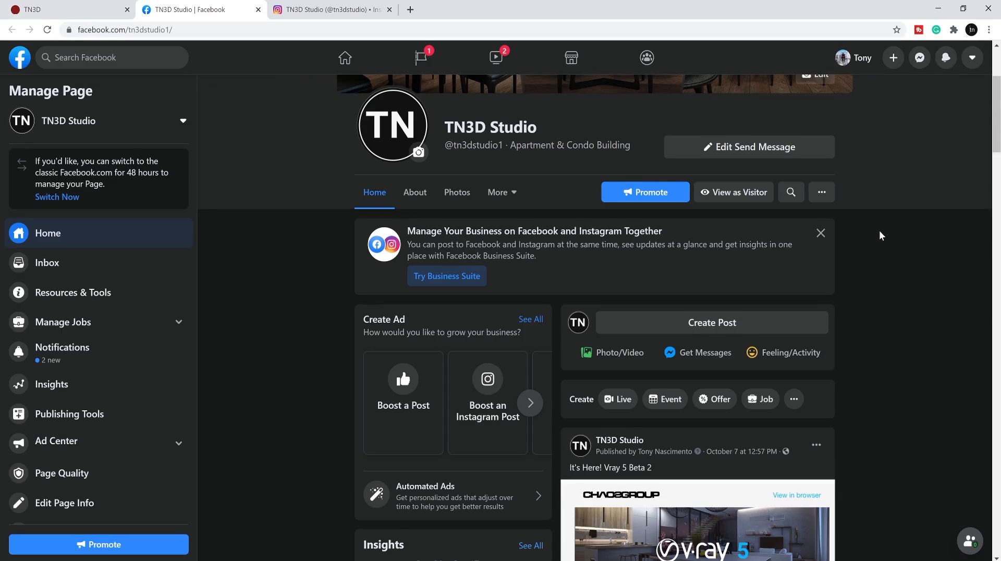